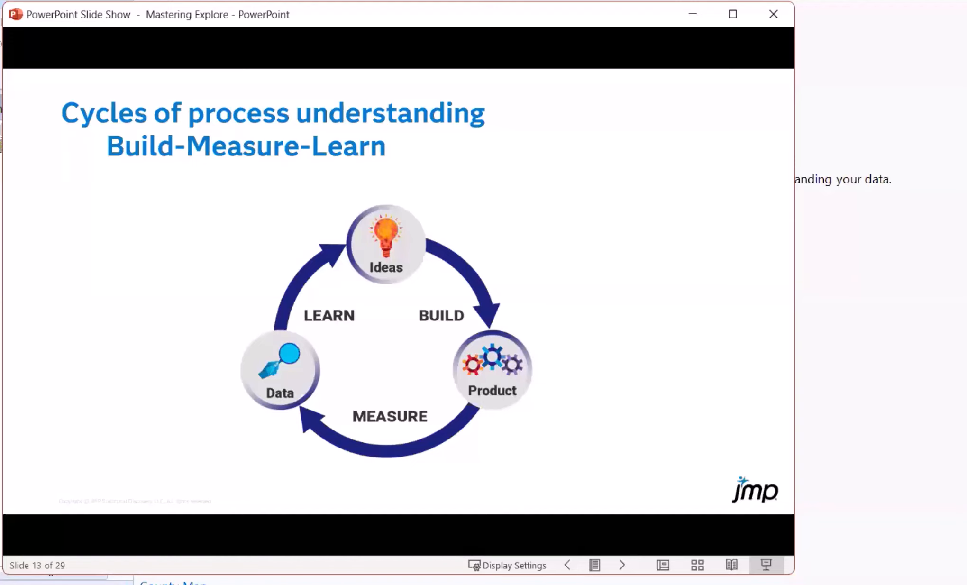
Advance the slide show from slide 13 to slide 17, Tablet Manufacturing Process
key(Right)
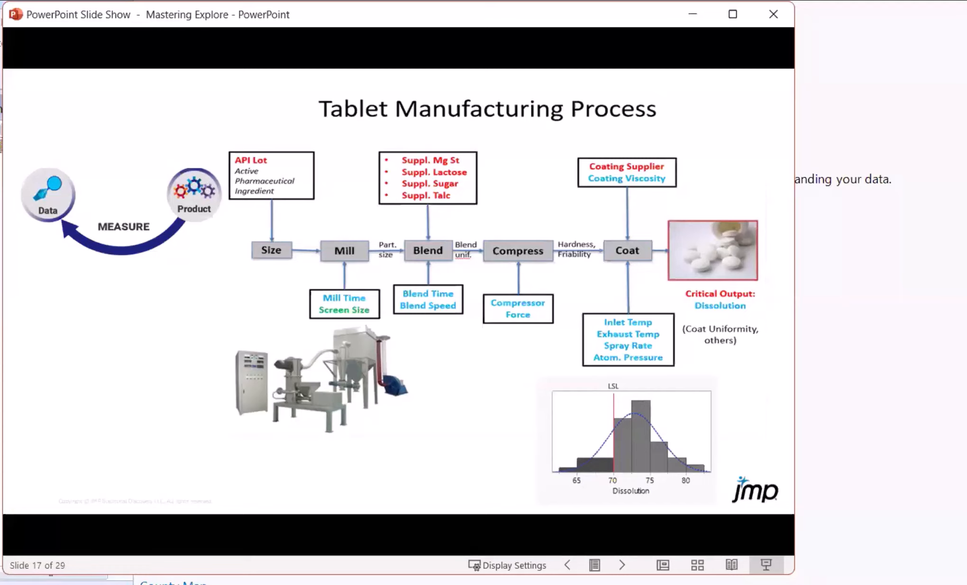
mouse_move(294, 203)
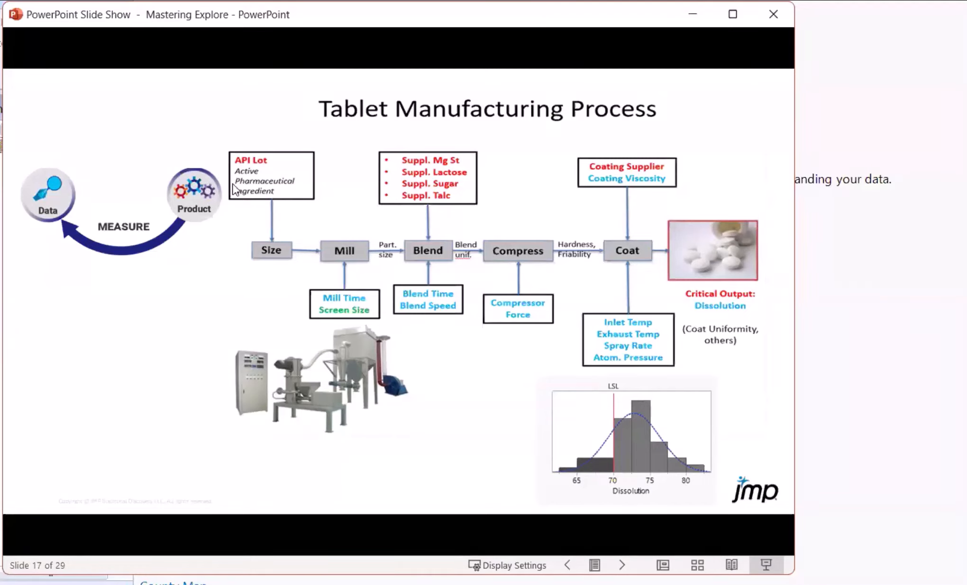
mouse_move(229, 147)
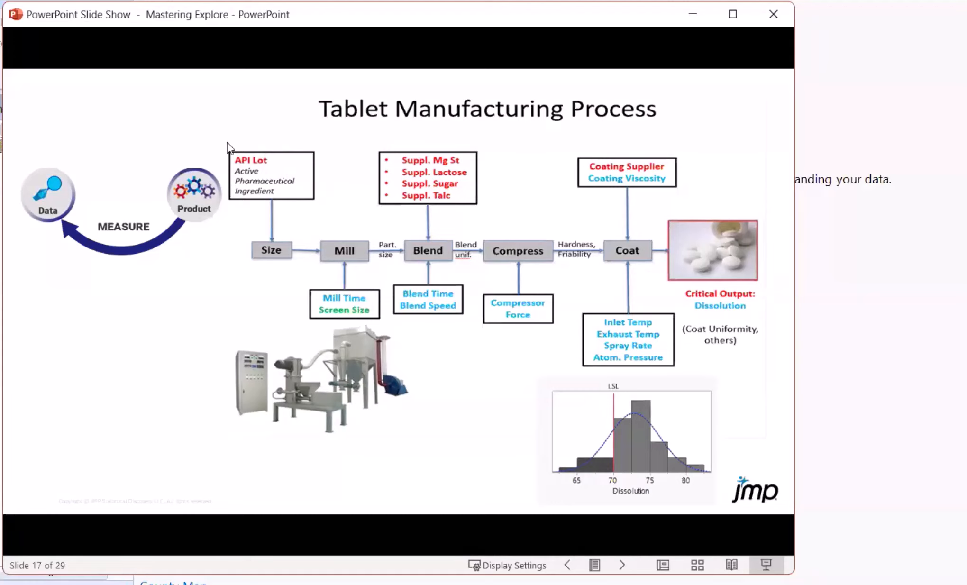
mouse_move(251, 185)
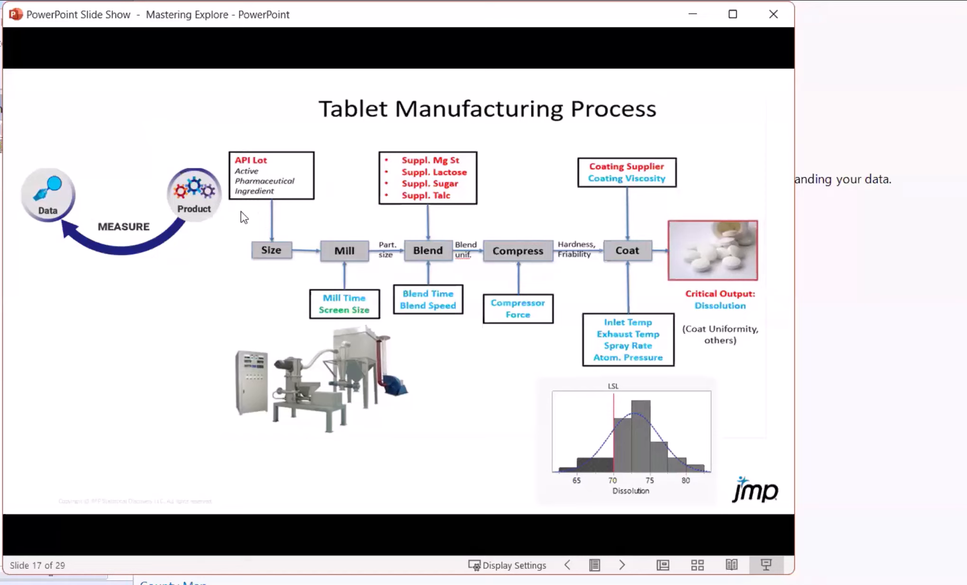
mouse_move(269, 193)
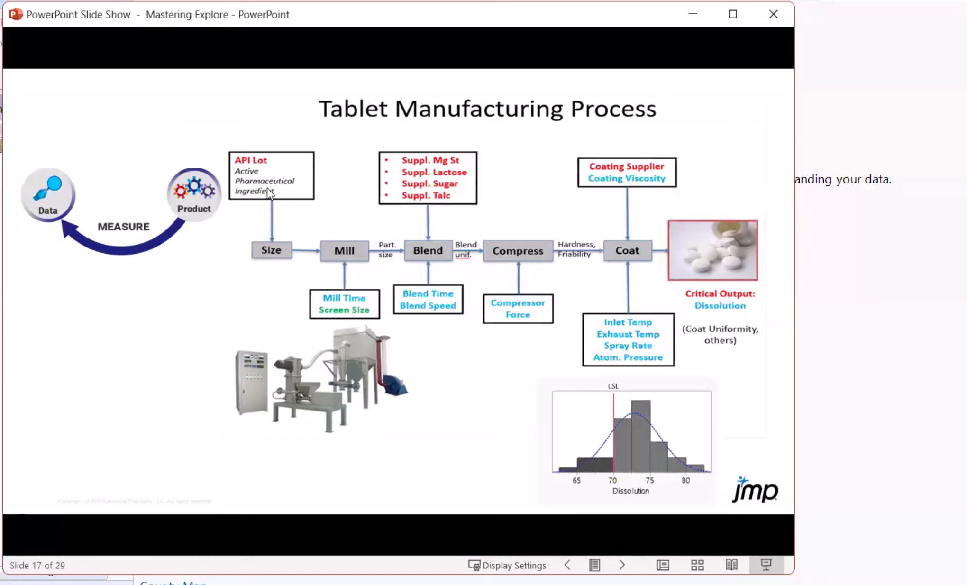
mouse_move(351, 287)
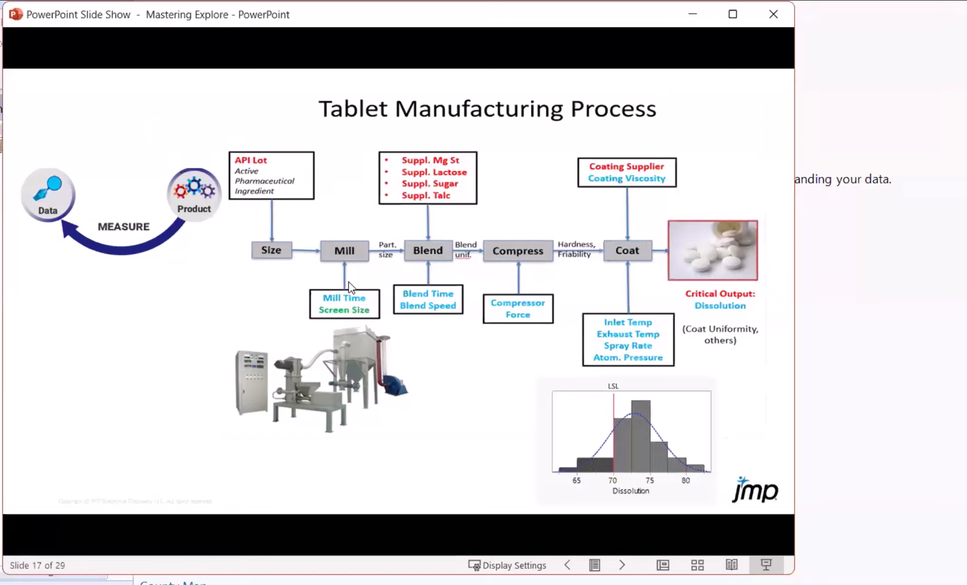
mouse_move(376, 312)
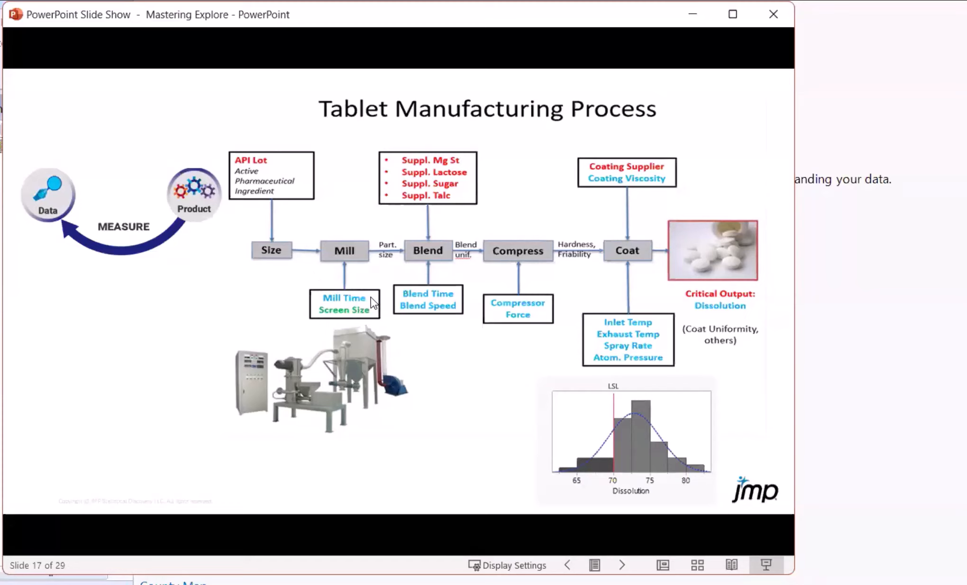
mouse_move(374, 316)
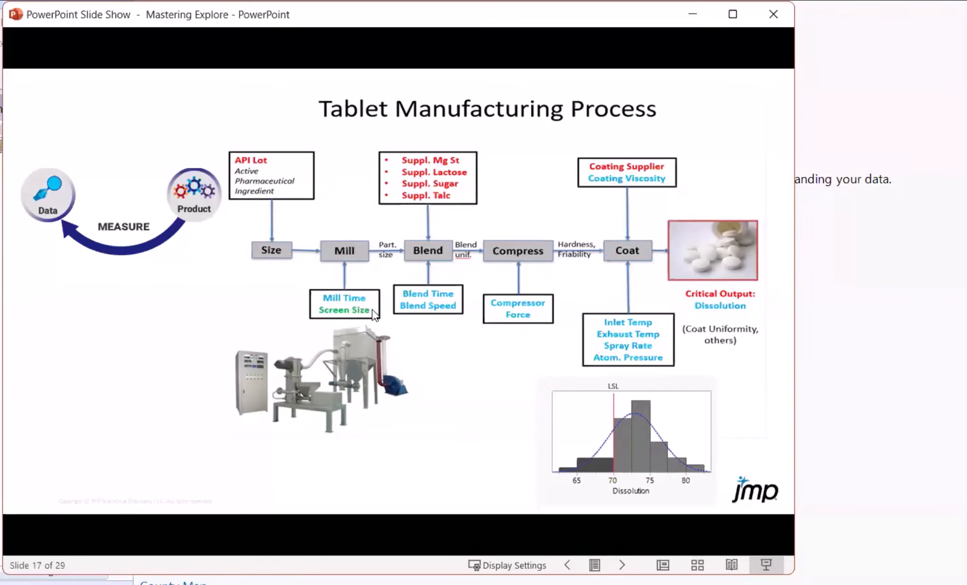
mouse_move(373, 333)
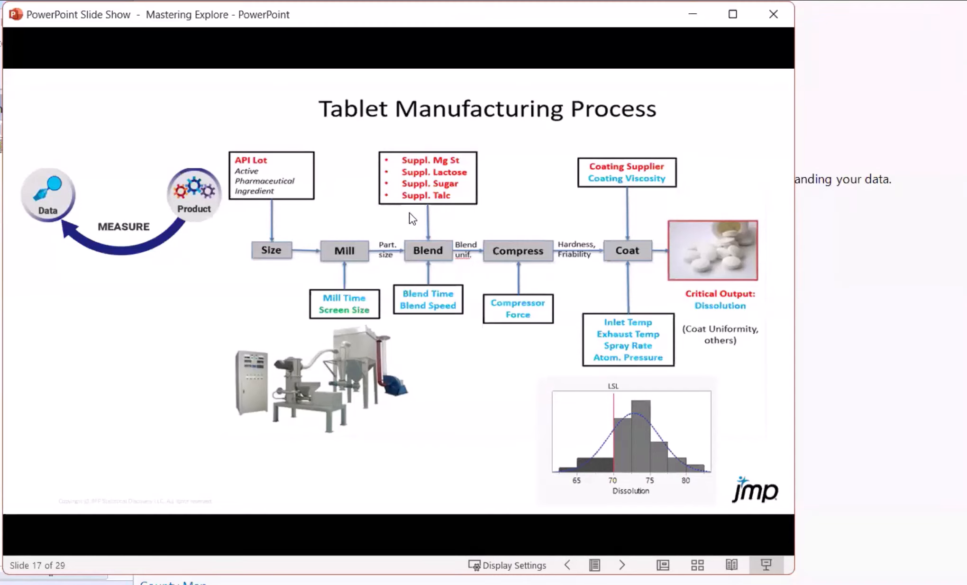
mouse_move(399, 124)
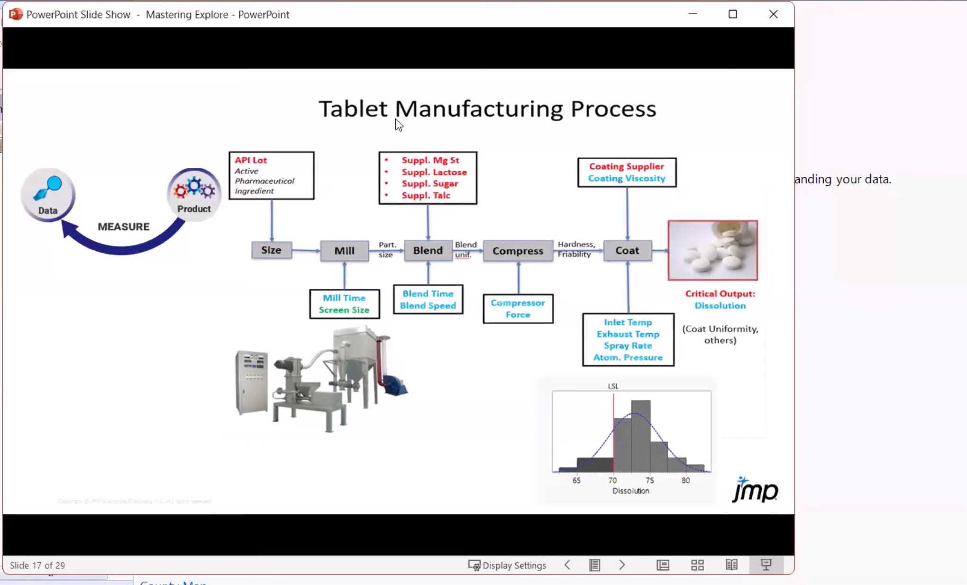
mouse_move(449, 139)
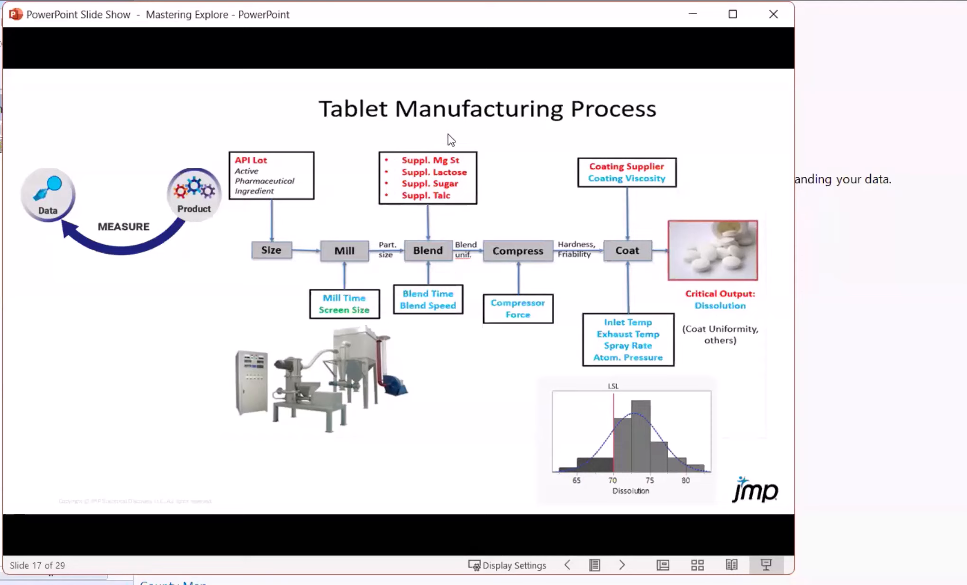
mouse_move(440, 173)
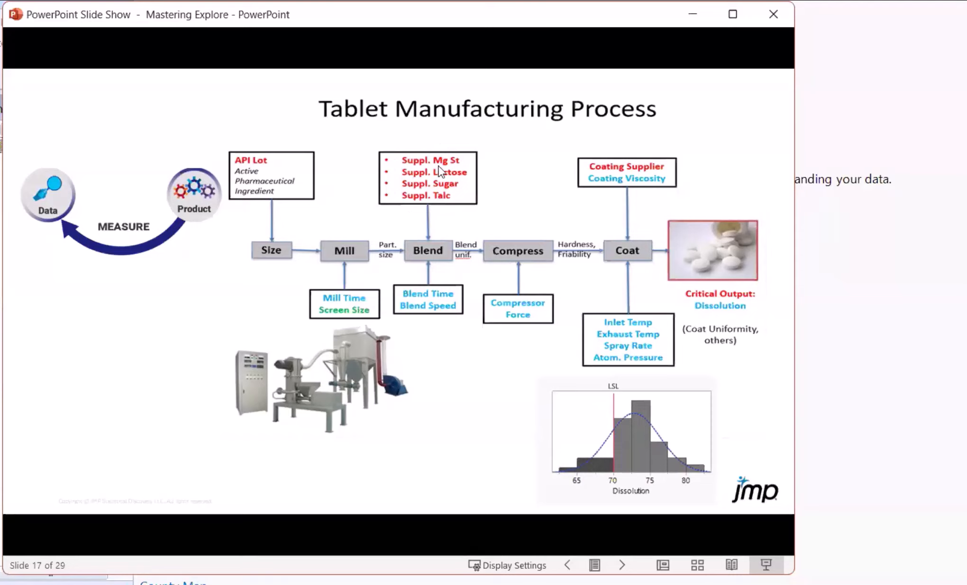
mouse_move(397, 166)
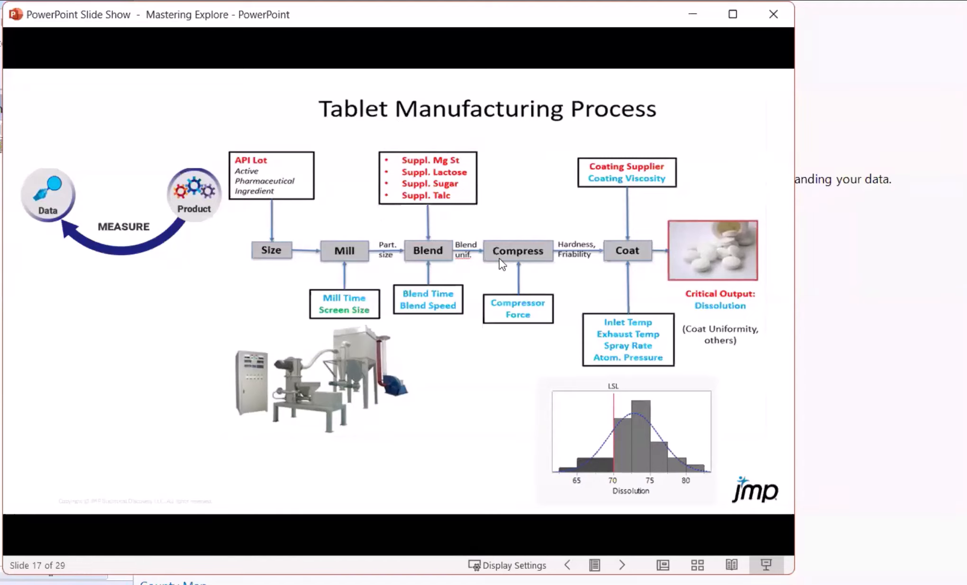
mouse_move(499, 280)
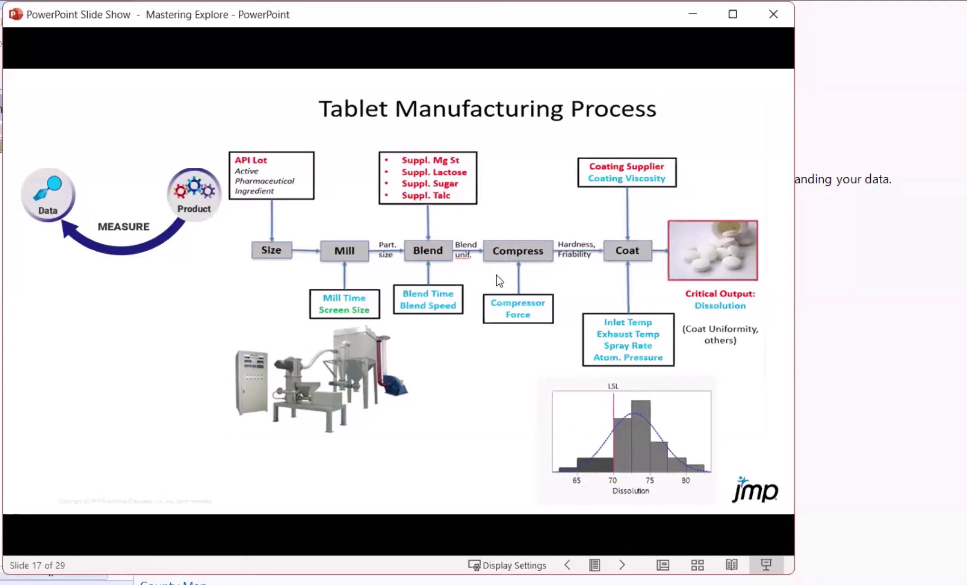
mouse_move(517, 333)
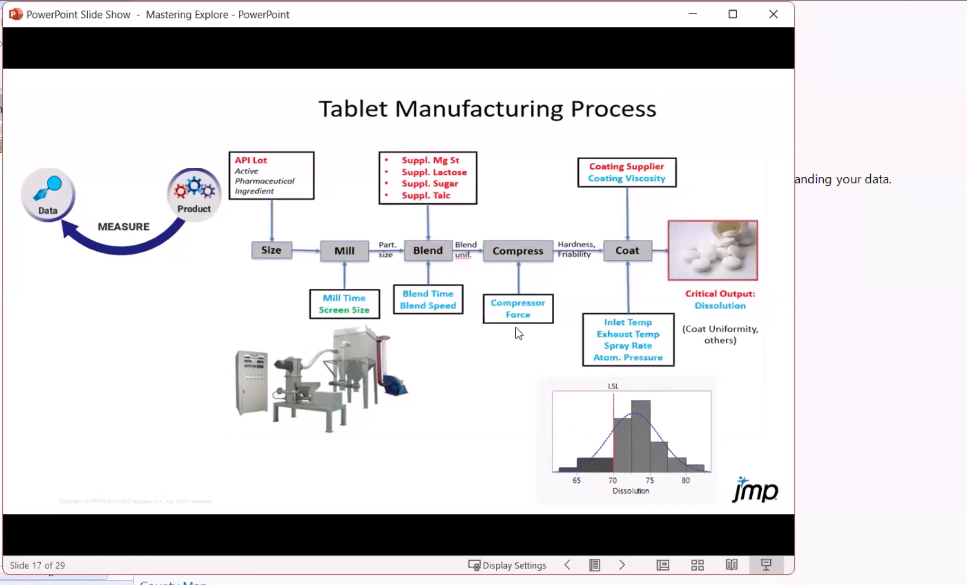
mouse_move(476, 218)
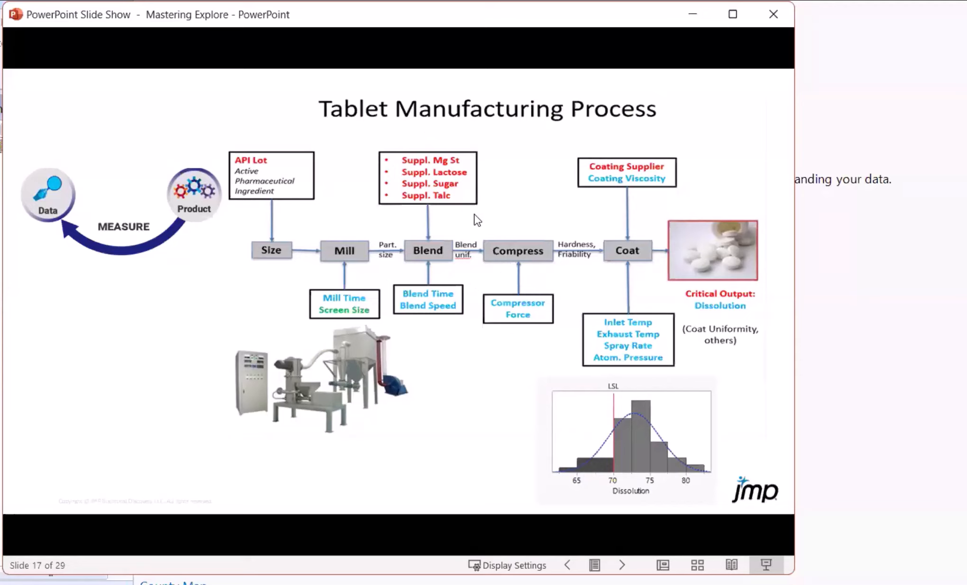
mouse_move(607, 277)
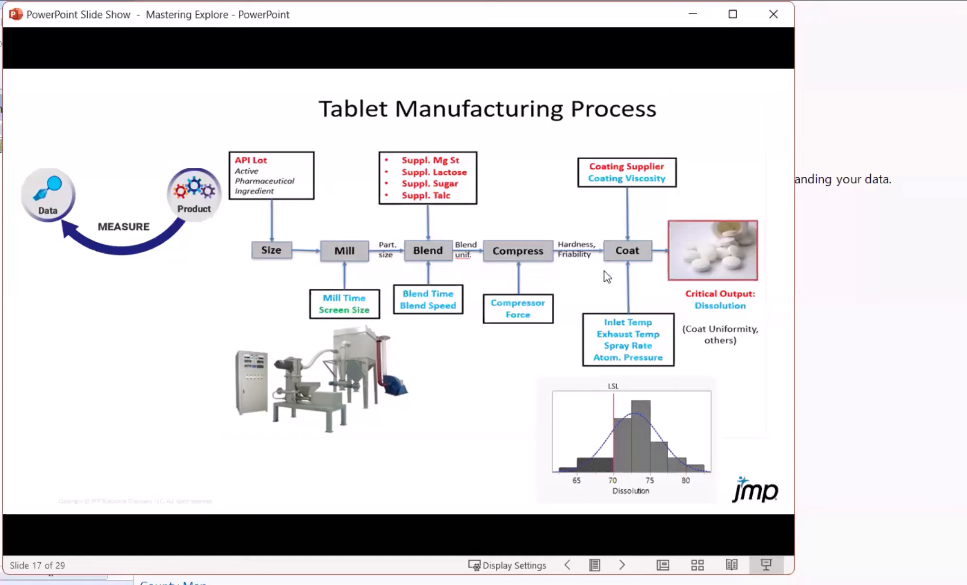
mouse_move(652, 362)
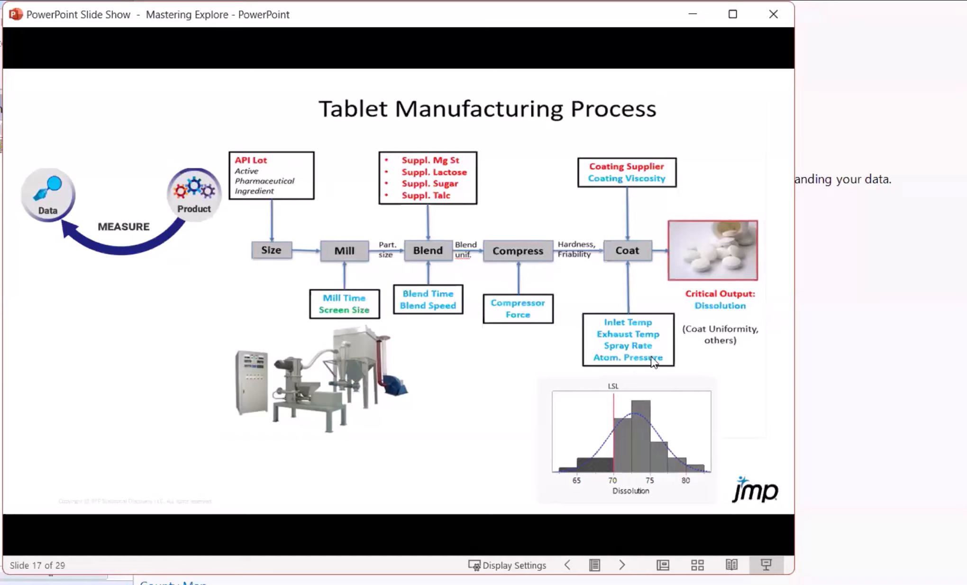
mouse_move(631, 171)
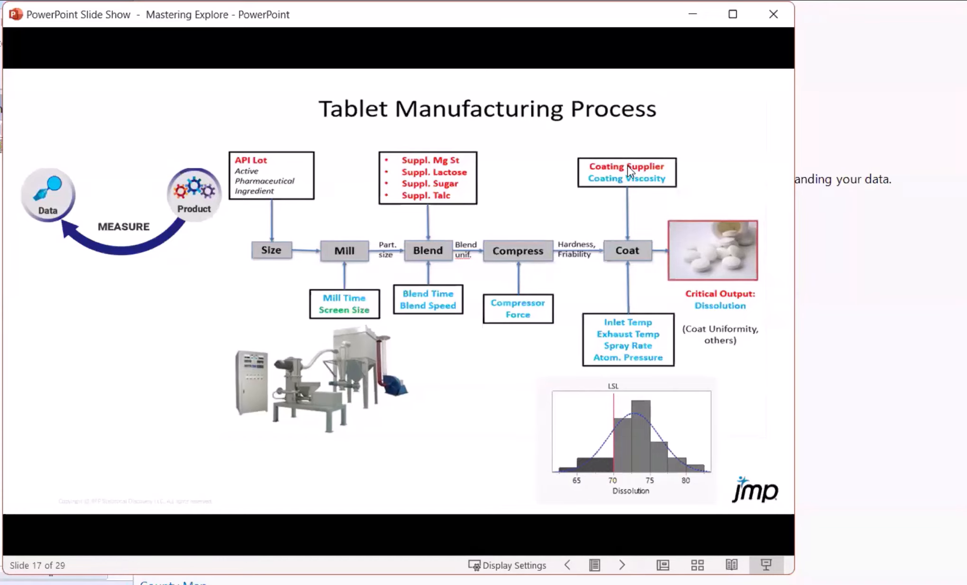
mouse_move(661, 190)
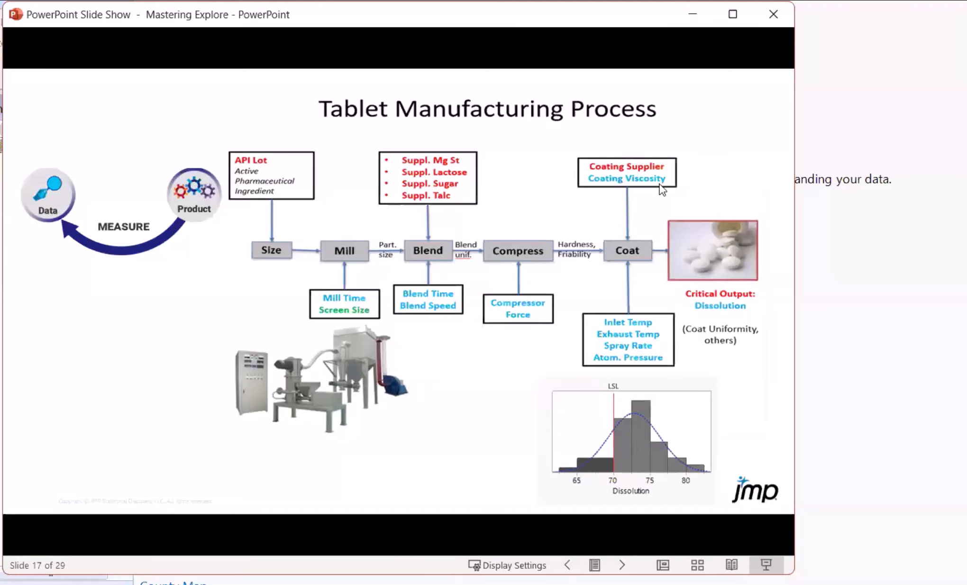
mouse_move(598, 218)
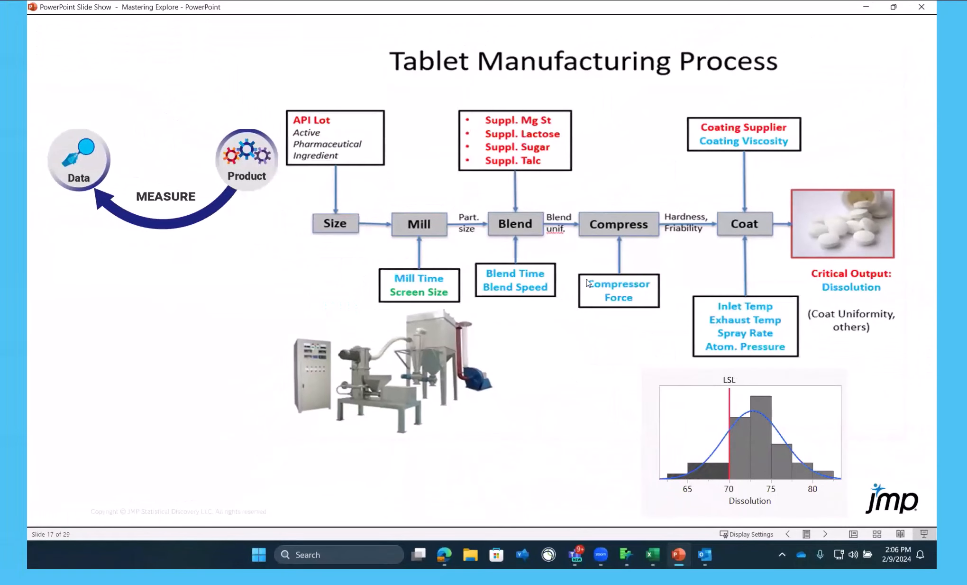
mouse_move(513, 260)
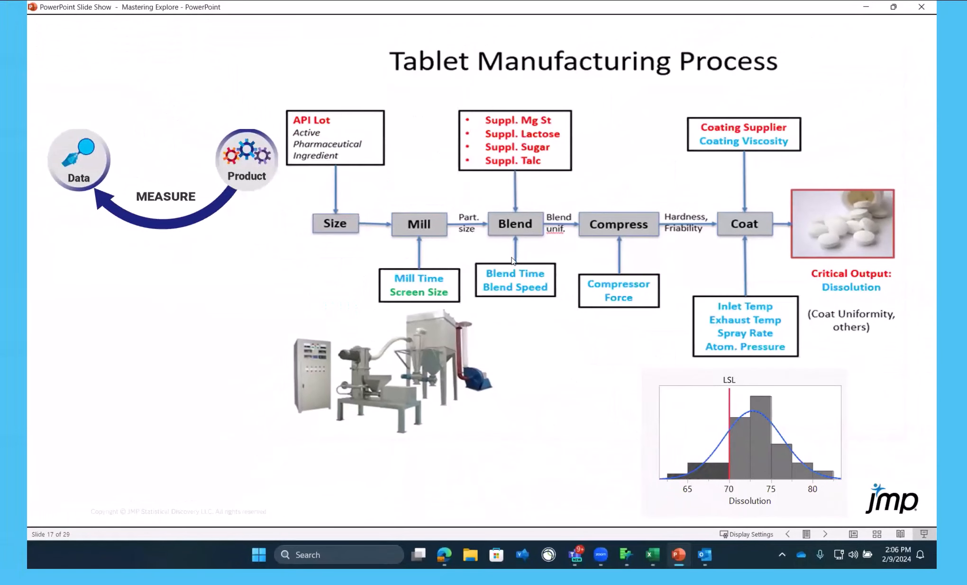
mouse_move(646, 261)
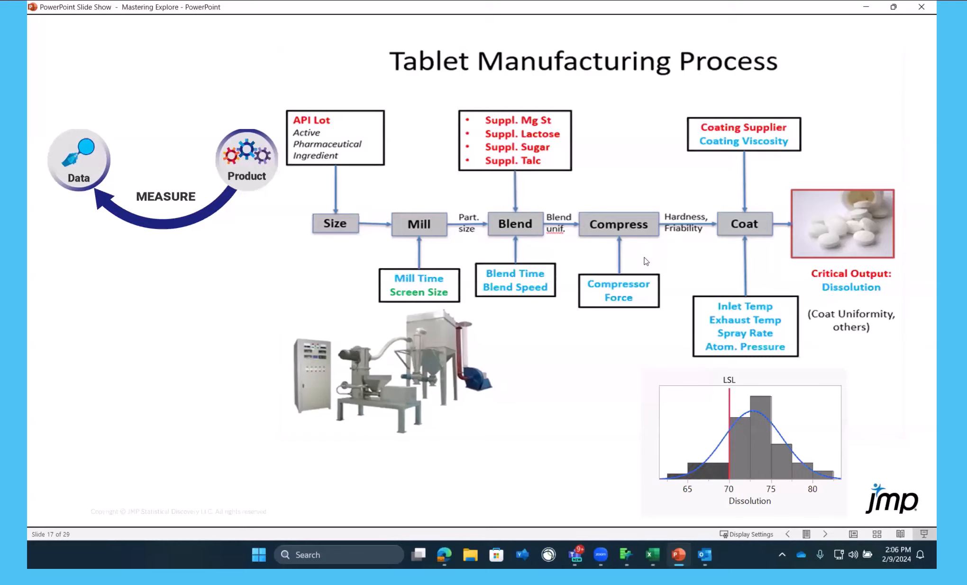
mouse_move(833, 250)
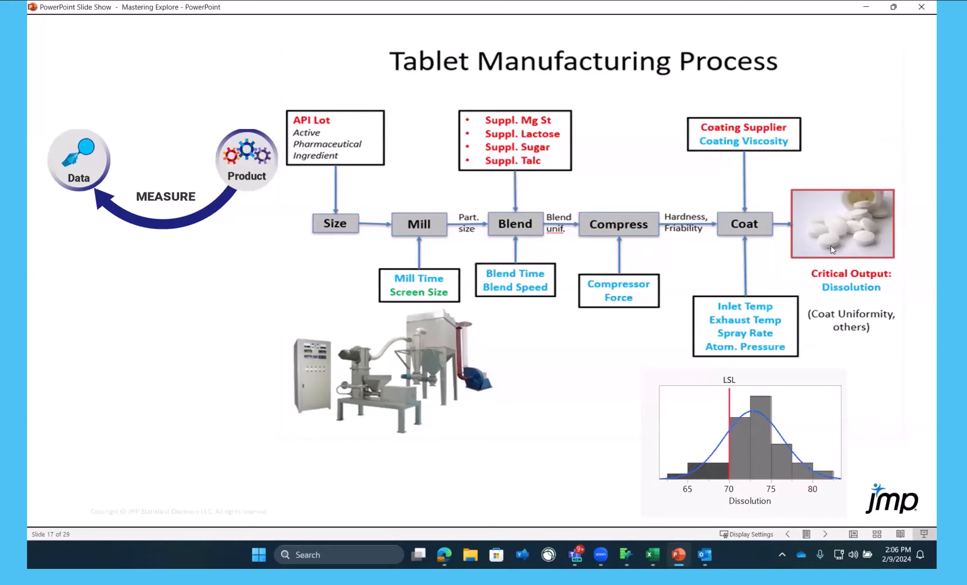
mouse_move(870, 297)
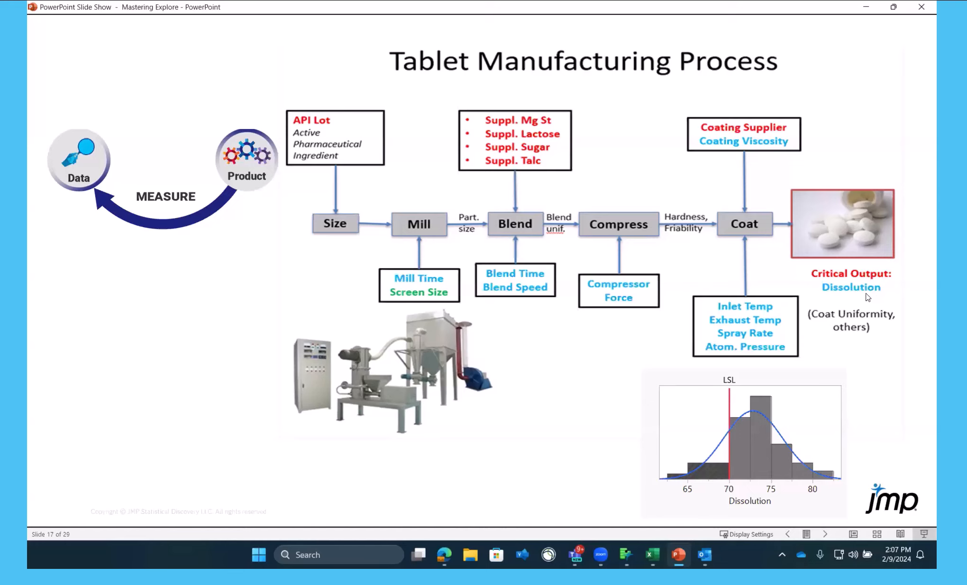
mouse_move(843, 301)
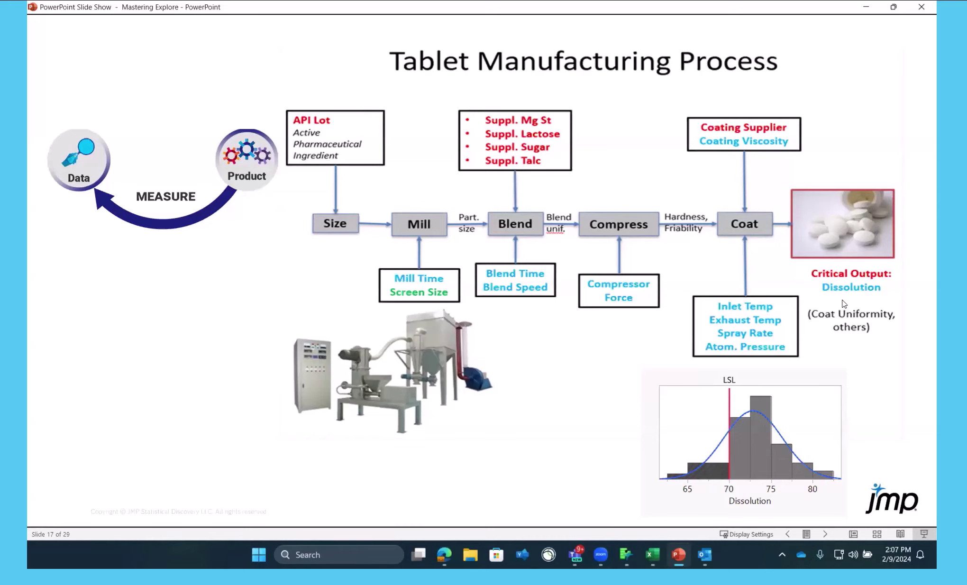
mouse_move(741, 419)
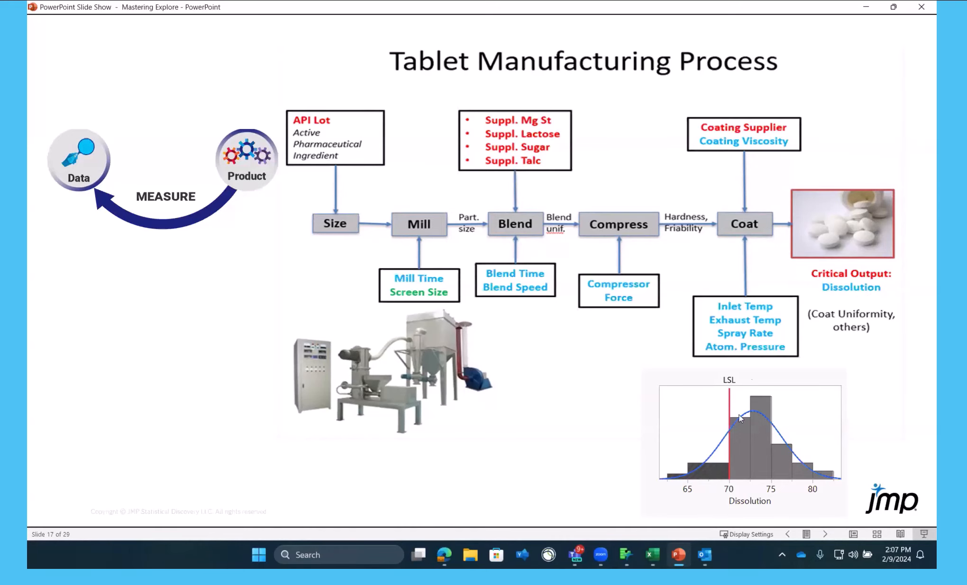
mouse_move(733, 415)
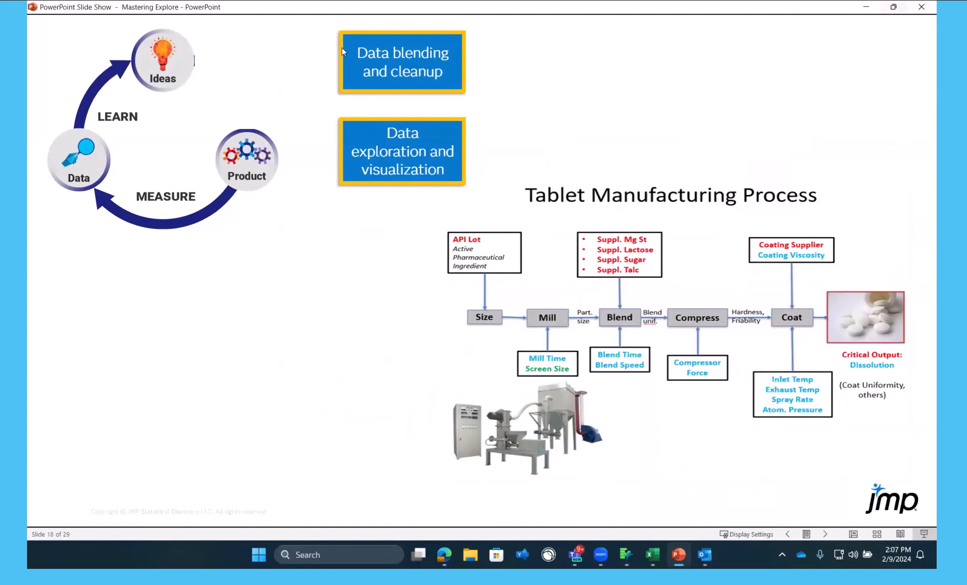
mouse_move(420, 174)
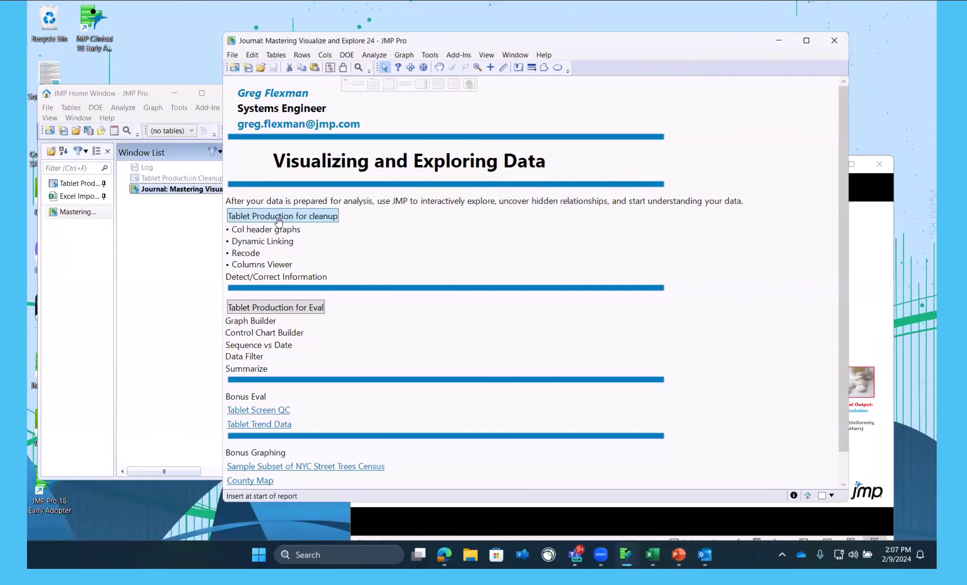
Open the Tablet Production Cleanup 2 data table and maximize its window
click(282, 215)
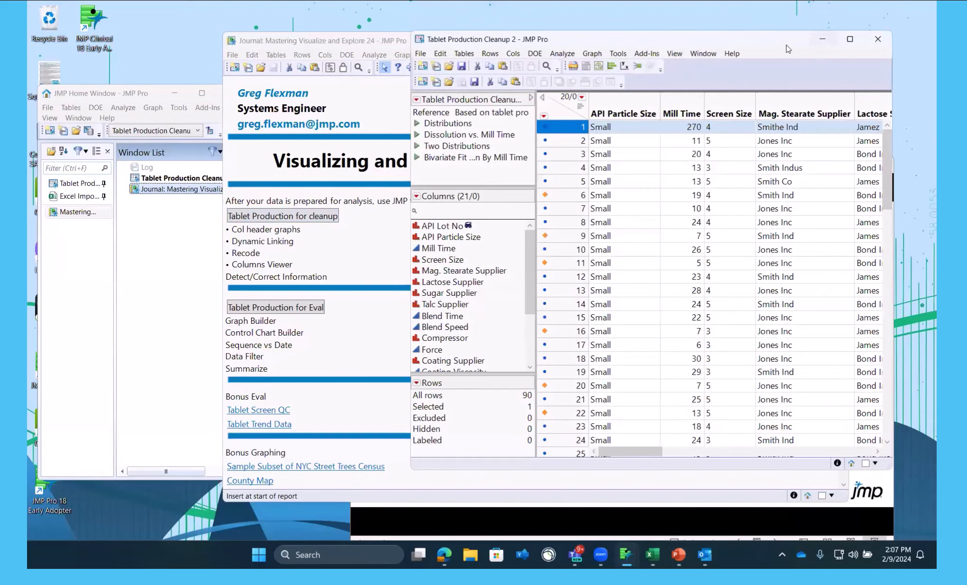
mouse_move(770, 45)
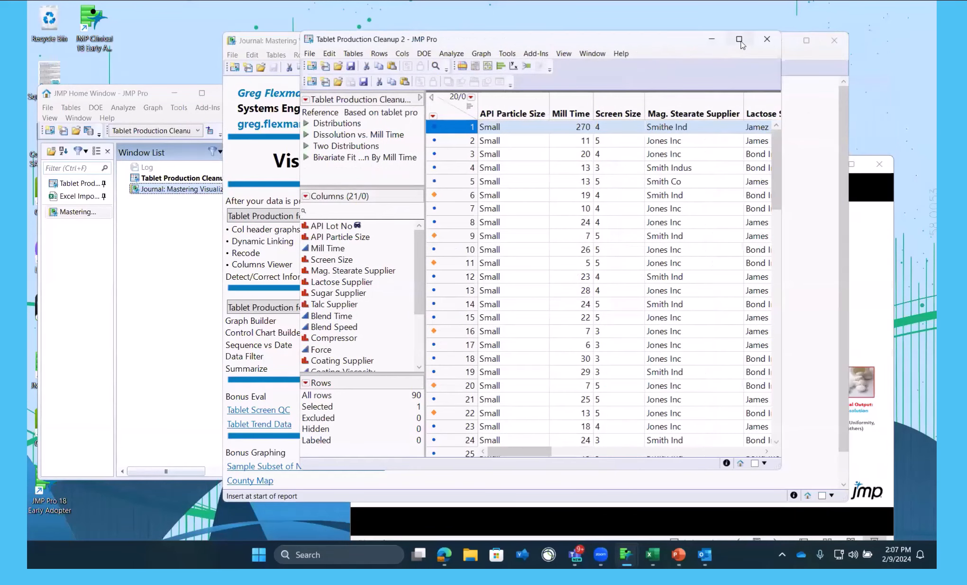
mouse_move(724, 51)
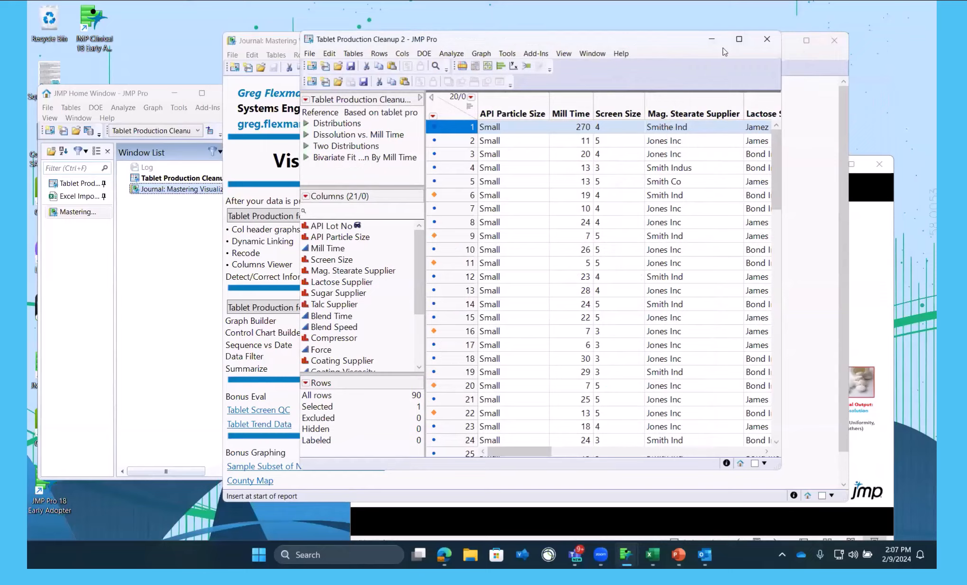
click(739, 39)
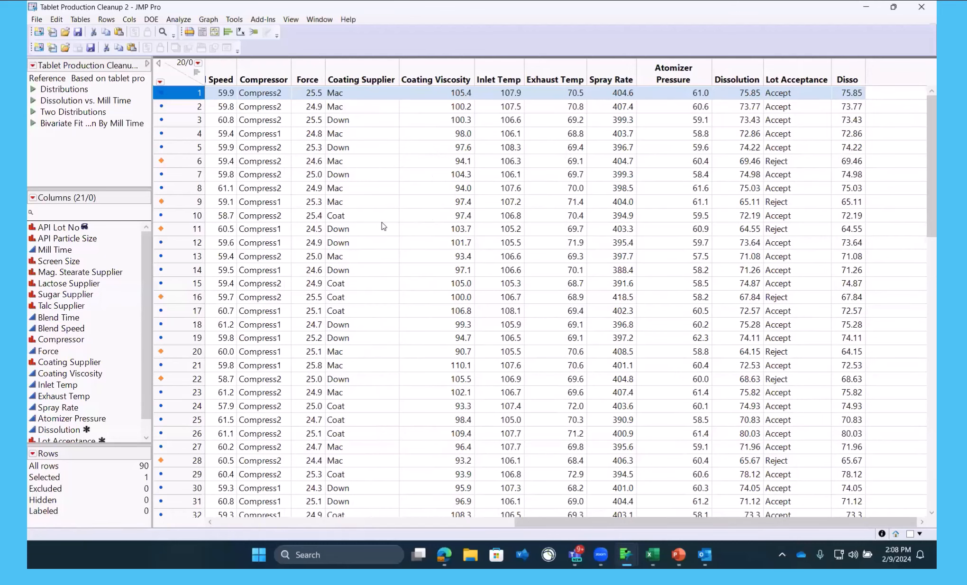
mouse_move(214, 57)
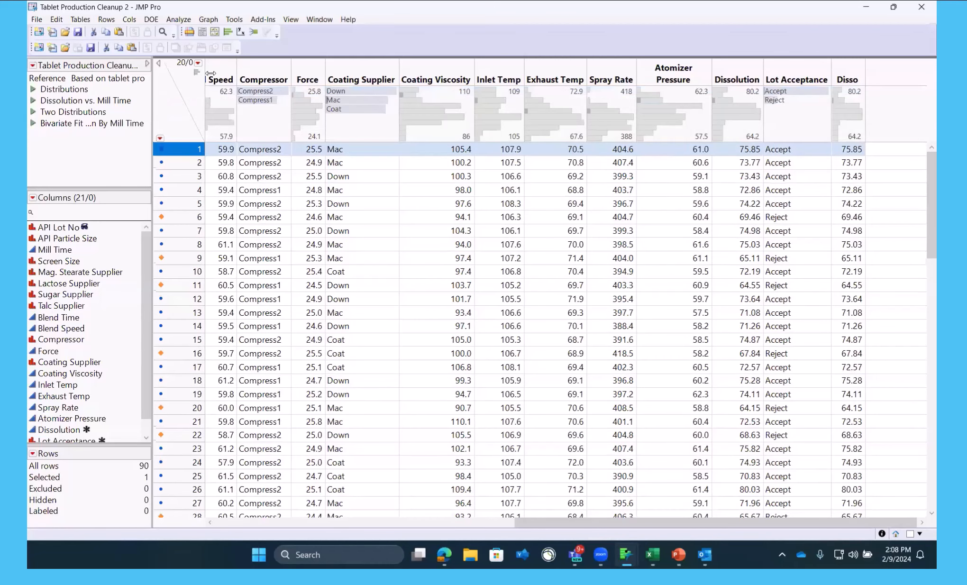
mouse_move(655, 380)
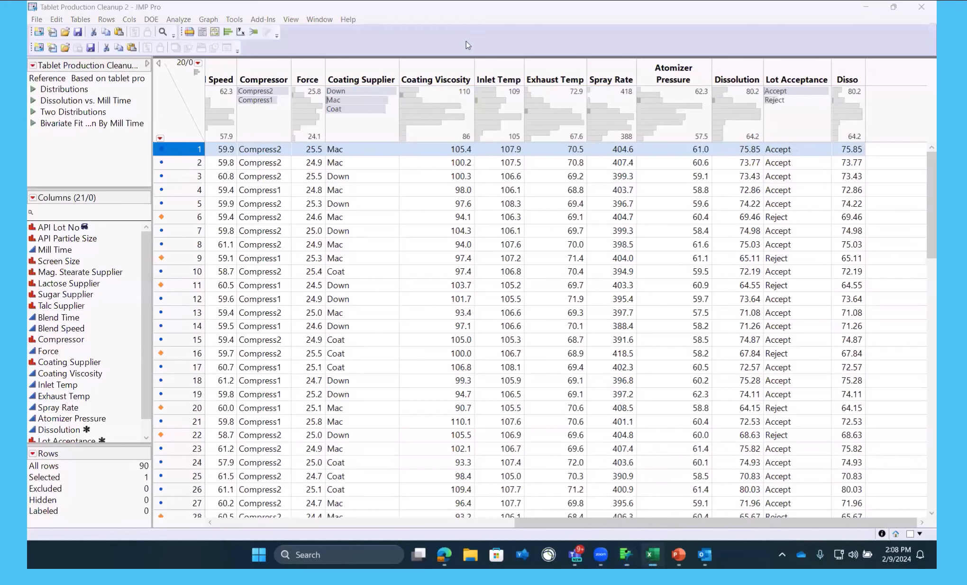
mouse_move(753, 206)
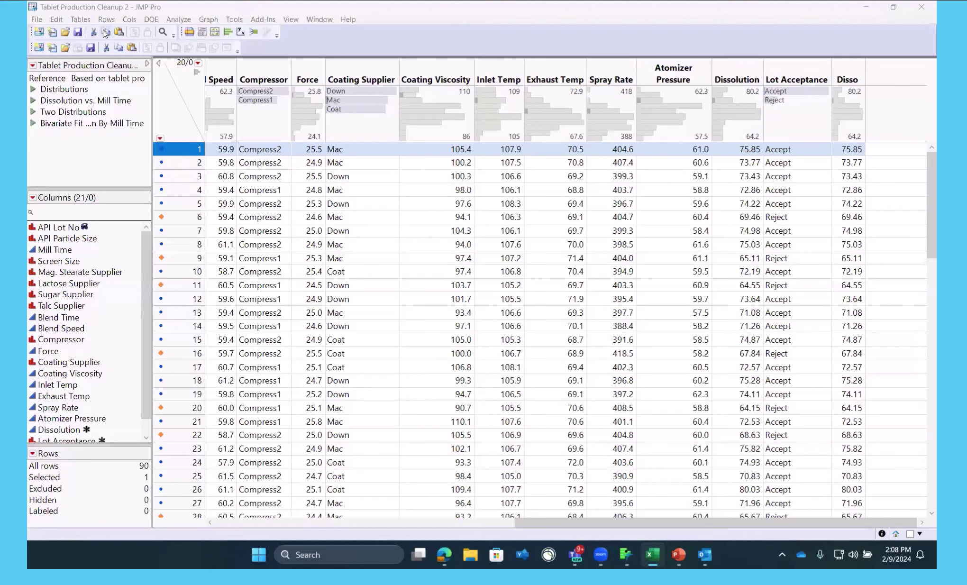
Run a Distribution analysis of Dissolution and Lot Acceptance
click(178, 19)
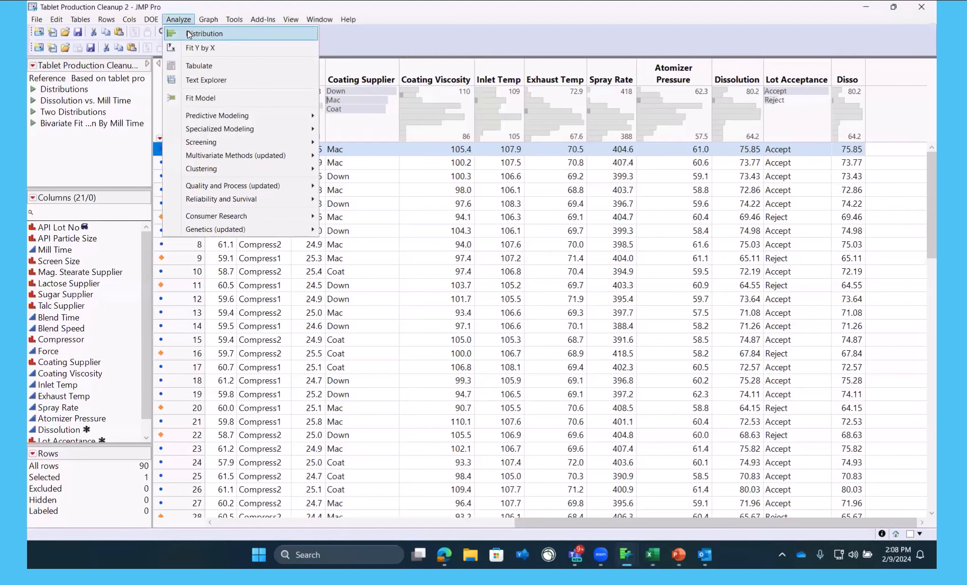
click(205, 34)
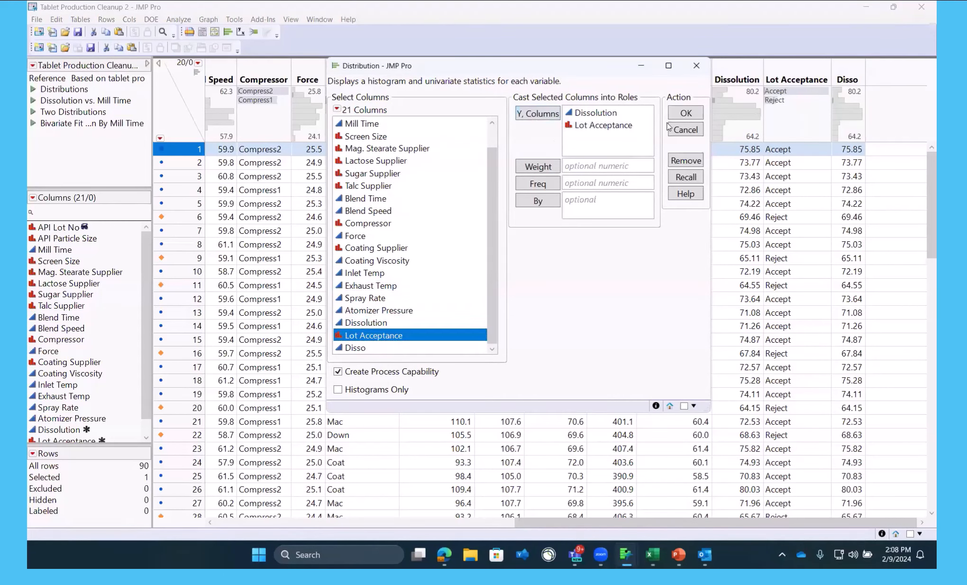
click(686, 129)
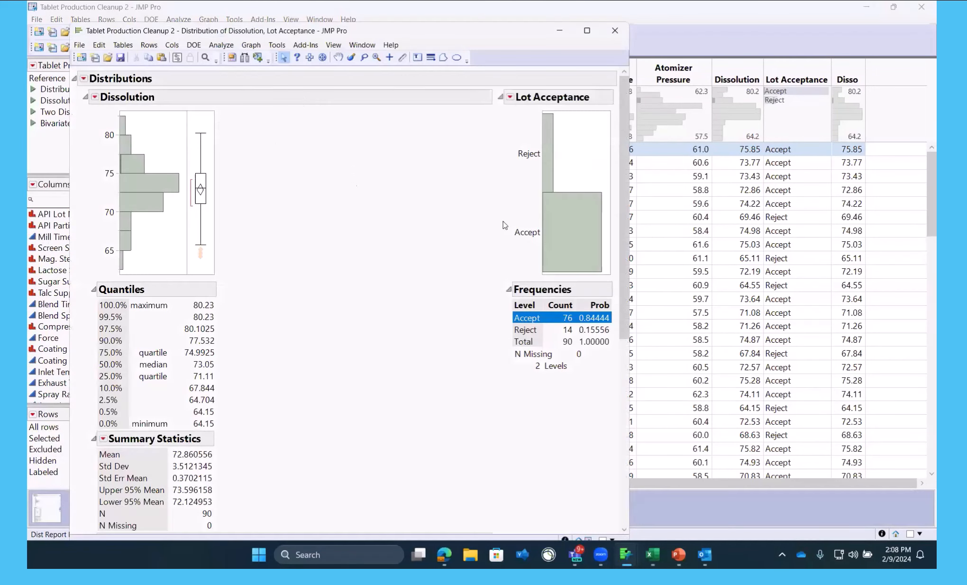
mouse_move(583, 330)
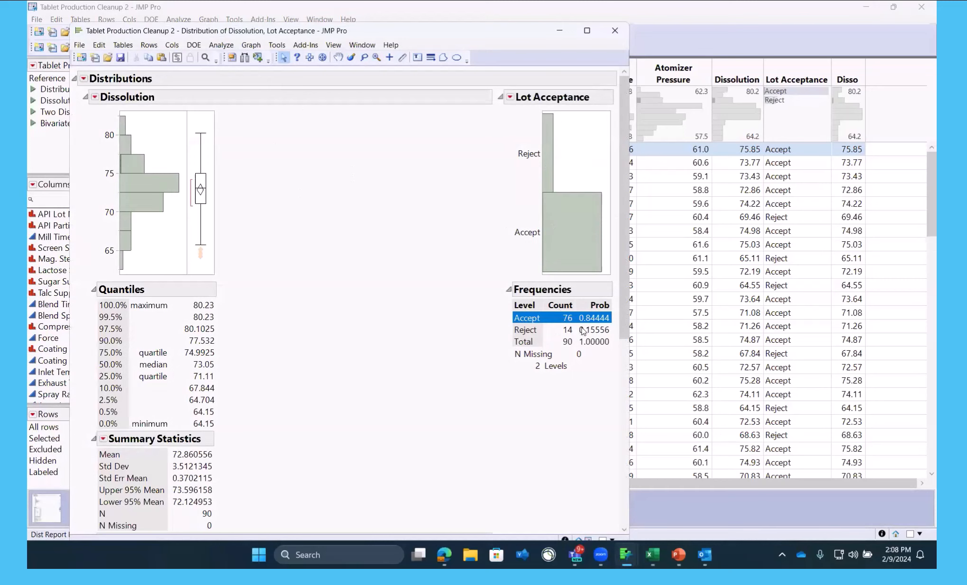
mouse_move(599, 334)
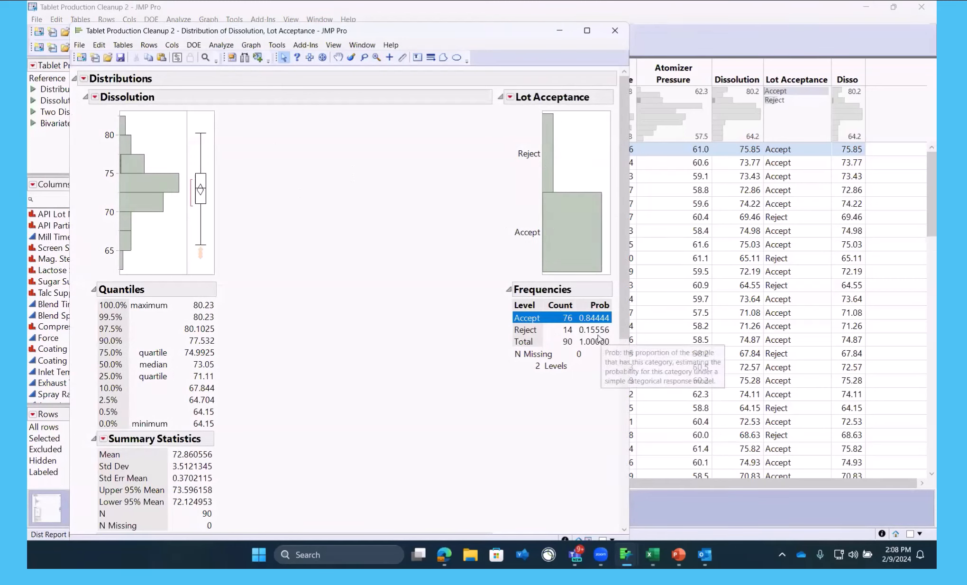
mouse_move(185, 374)
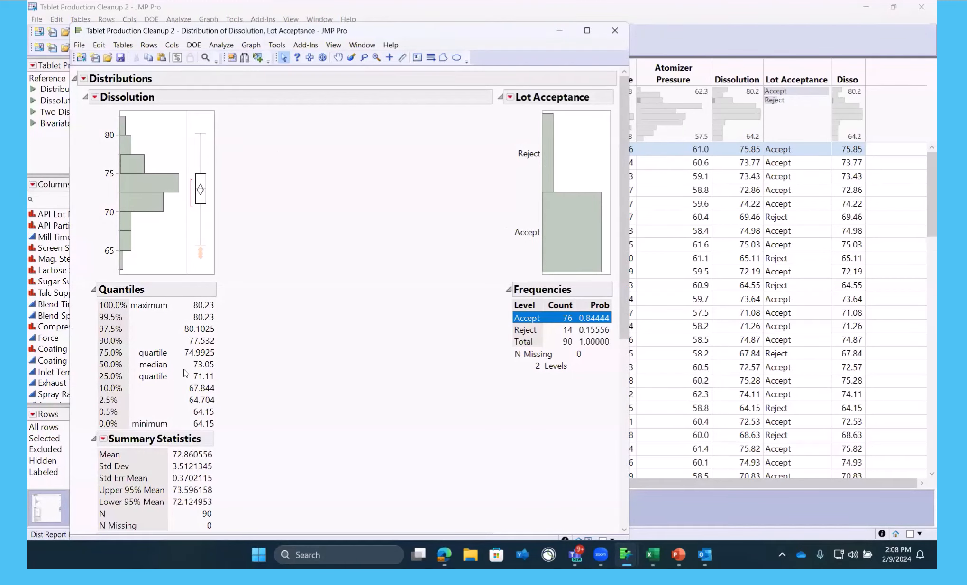
mouse_move(220, 216)
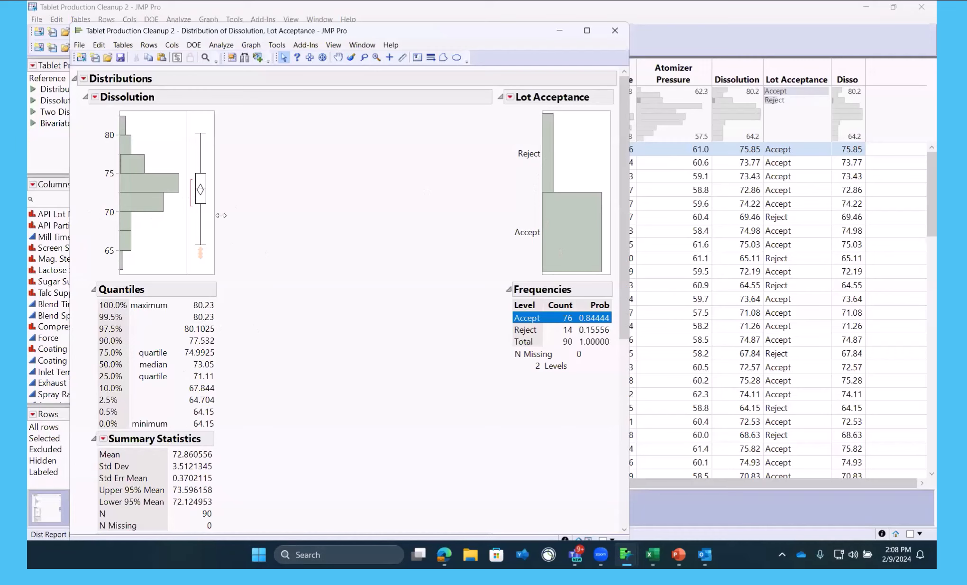
mouse_move(465, 218)
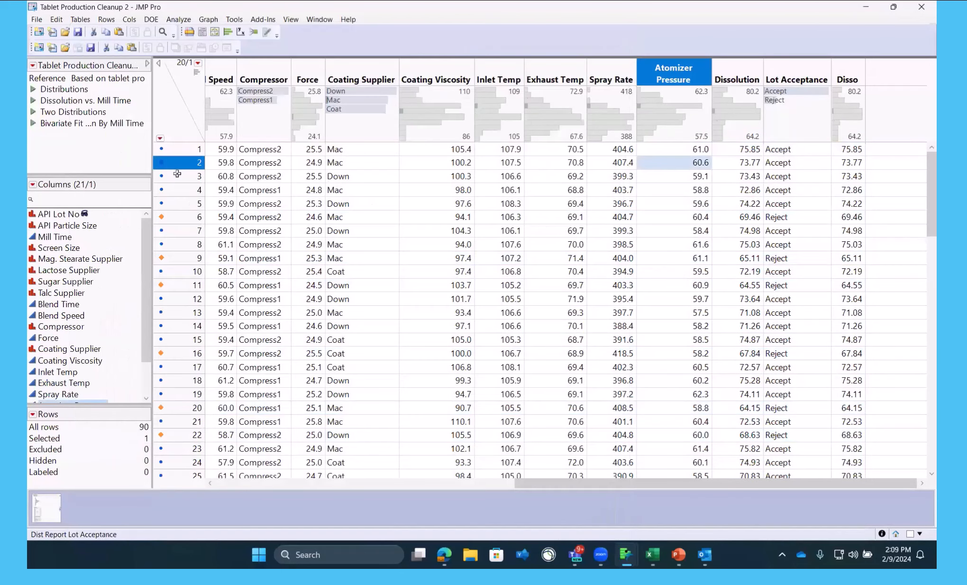
Select the rejected lots, then select the Mag. Stearate Supplier column and bring up its header menu
click(193, 176)
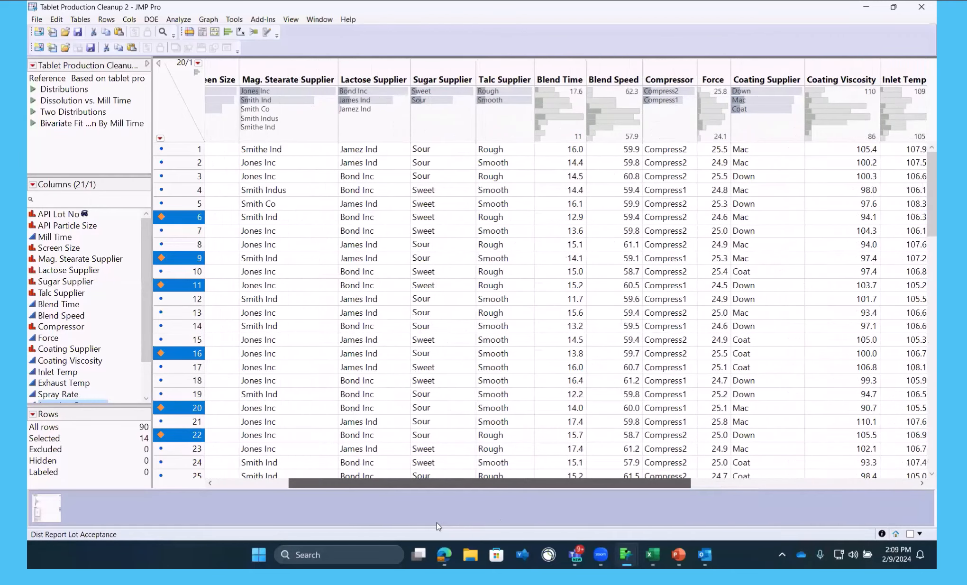
scroll(left, 3)
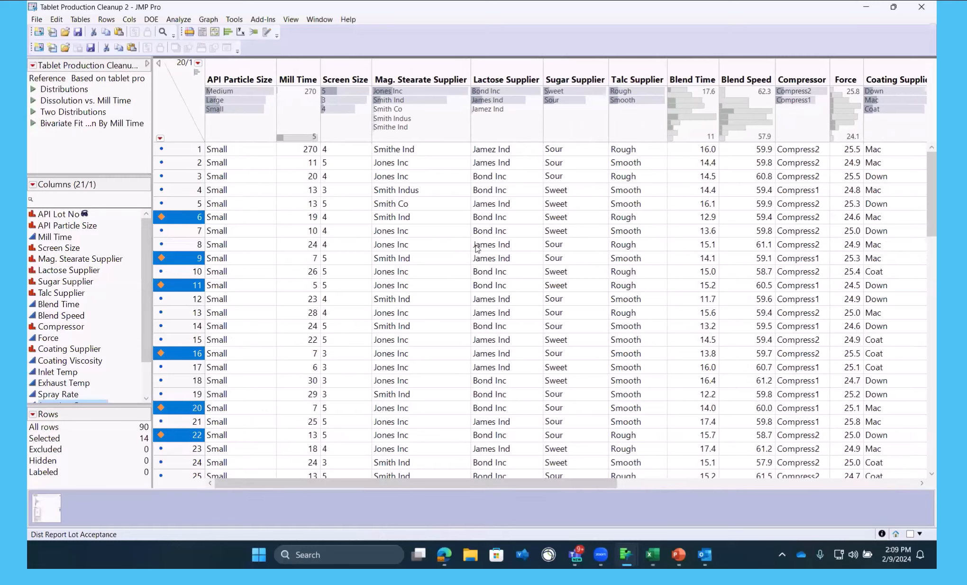
mouse_move(525, 265)
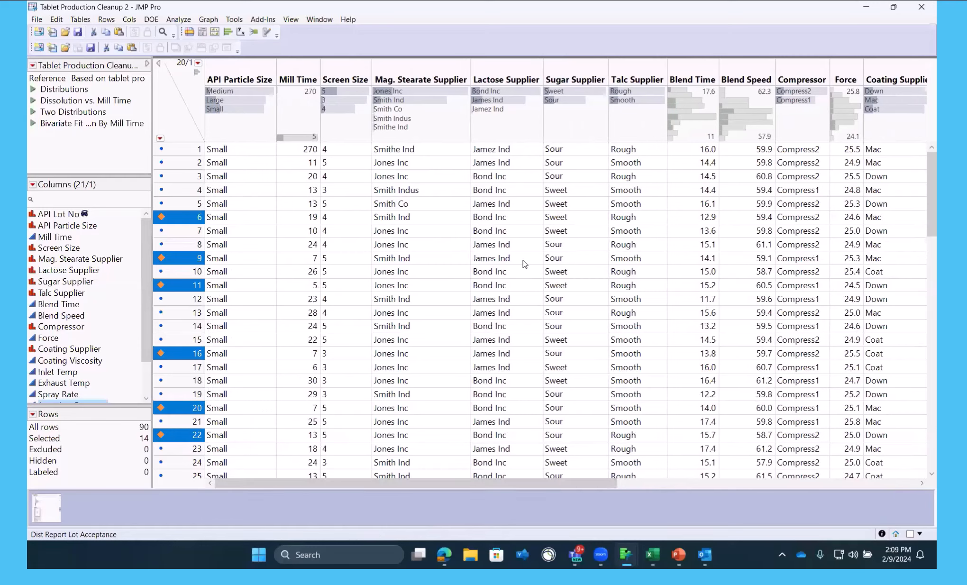
mouse_move(413, 231)
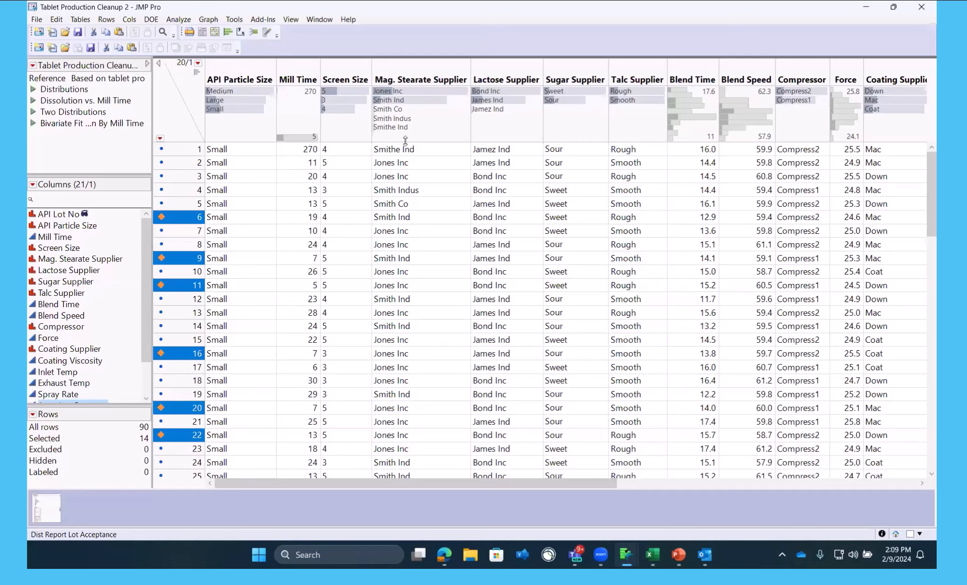
click(420, 80)
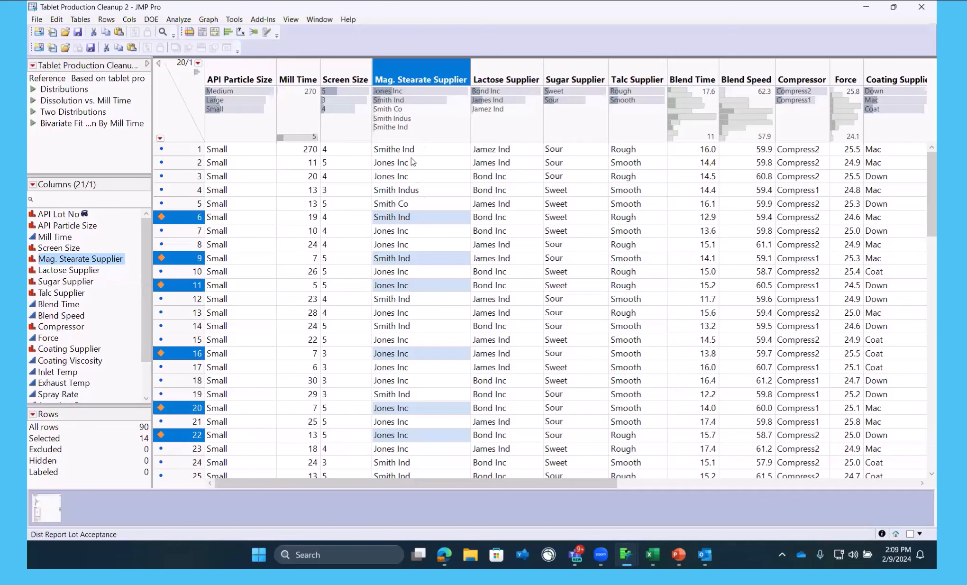
click(178, 163)
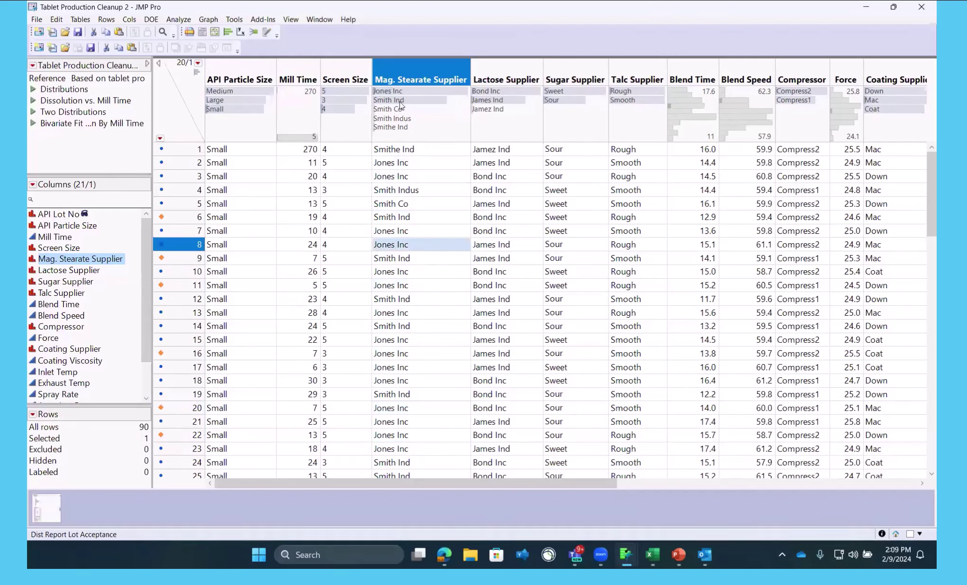
right_click(422, 72)
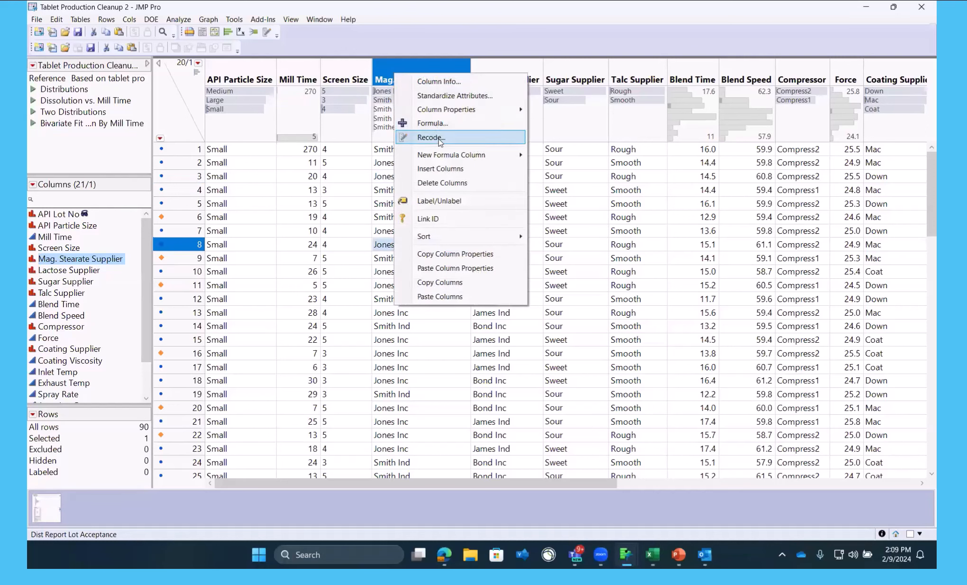
Recode Smith Co, Smith Indus and Smithe Ind to Smith Ind in place
click(431, 137)
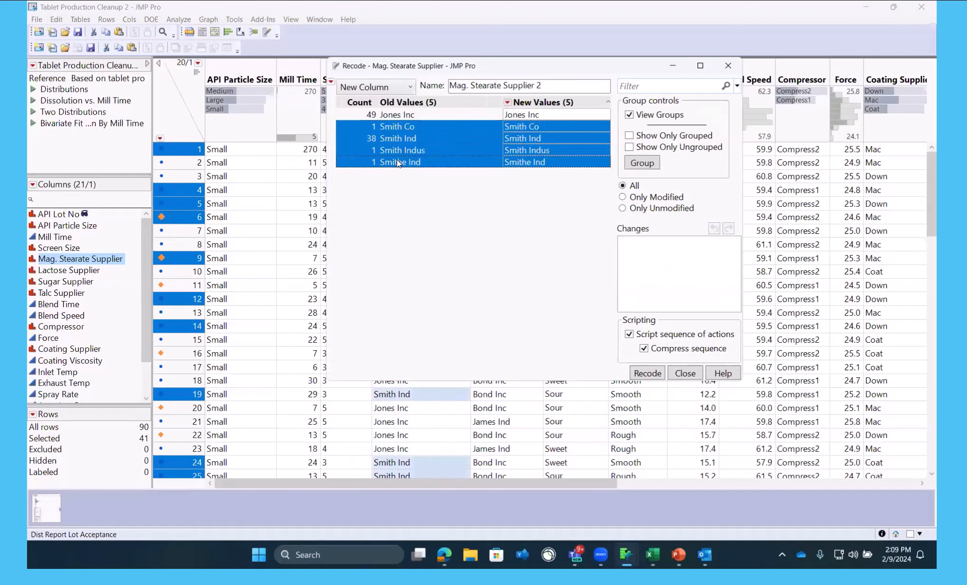
click(643, 162)
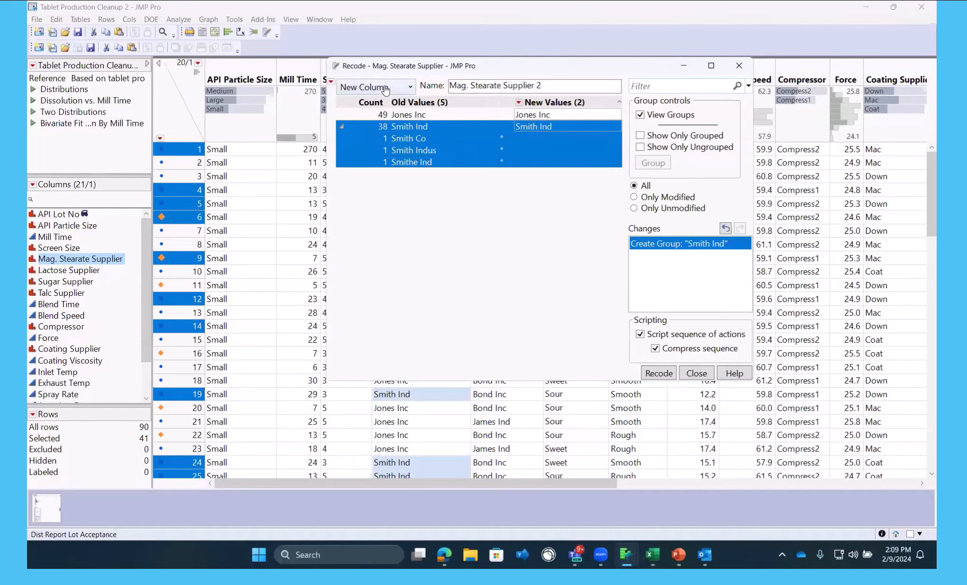
click(376, 86)
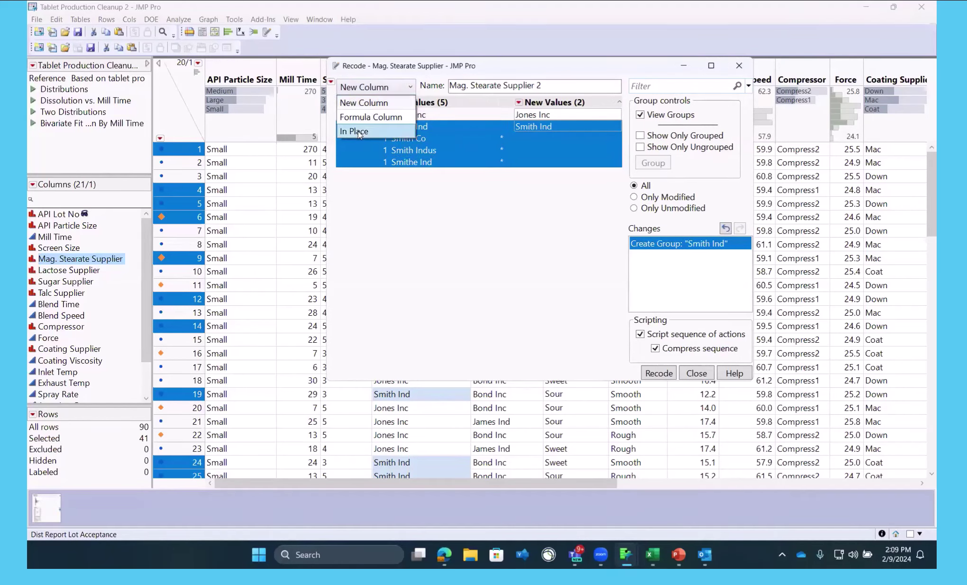
mouse_move(373, 103)
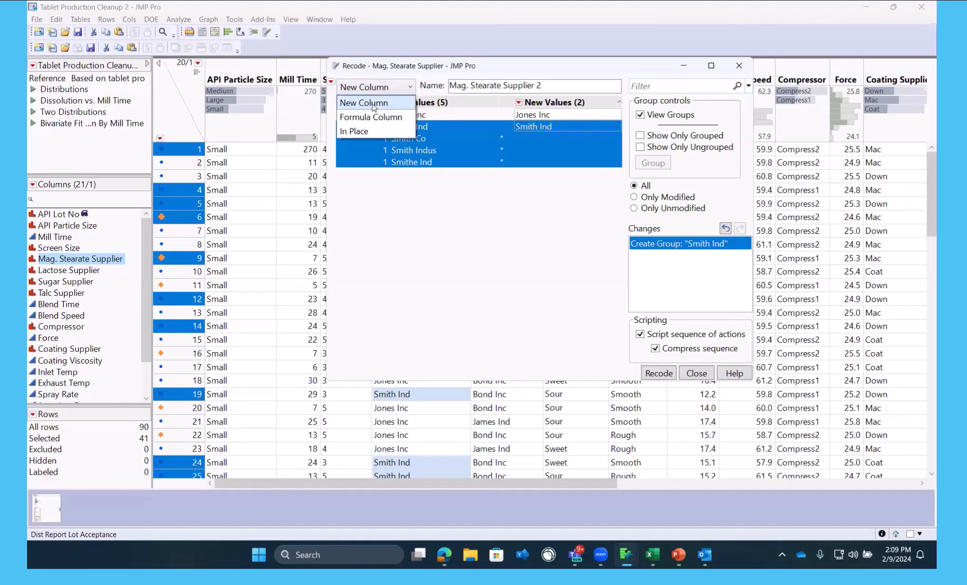
mouse_move(368, 132)
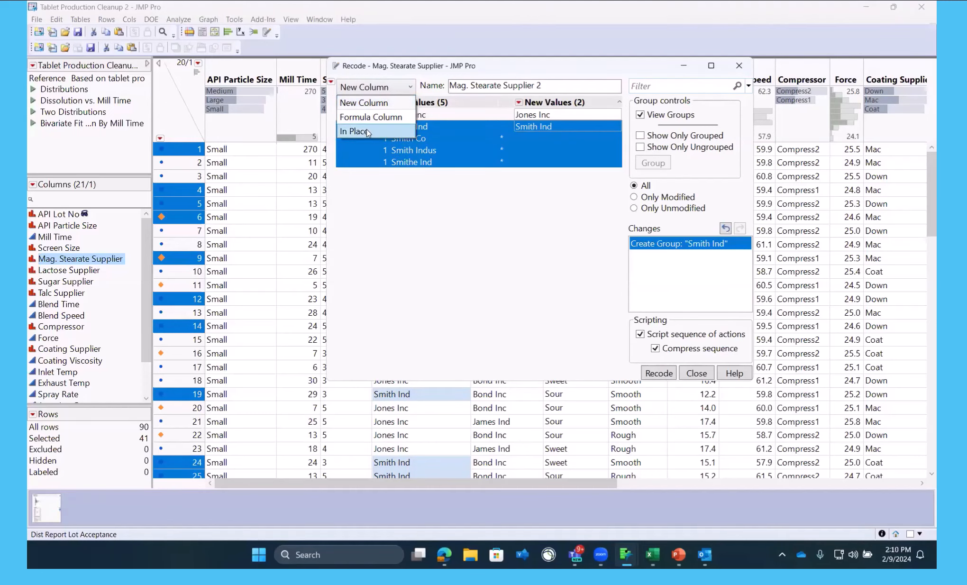
click(355, 131)
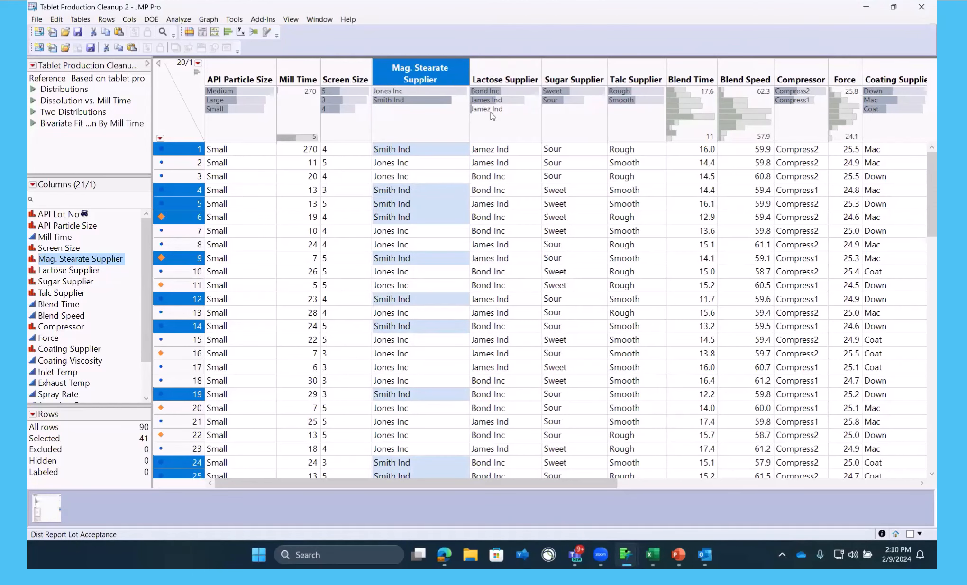
Recode the Lactose Supplier column in place, grouping Jamez Ind into James Ind
click(505, 79)
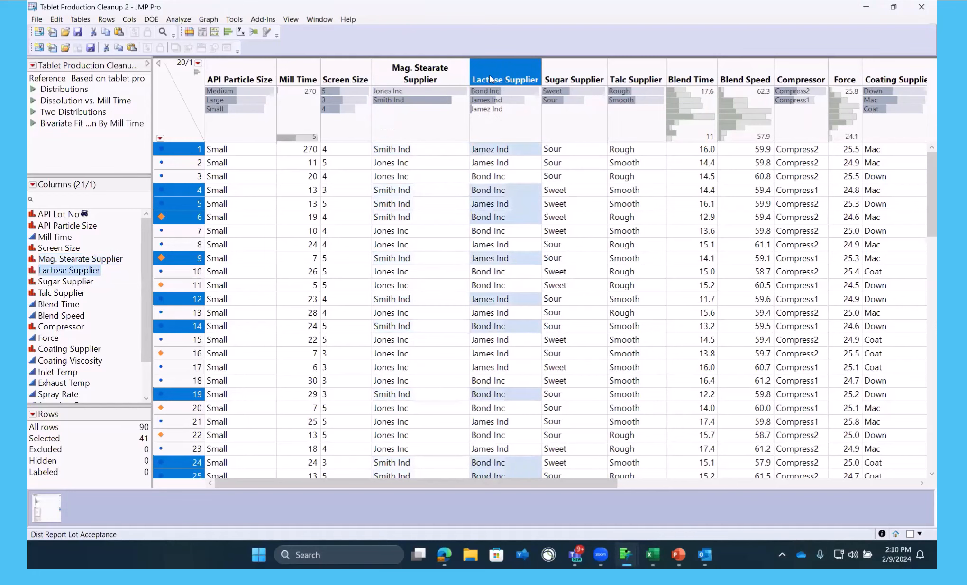
right_click(506, 72)
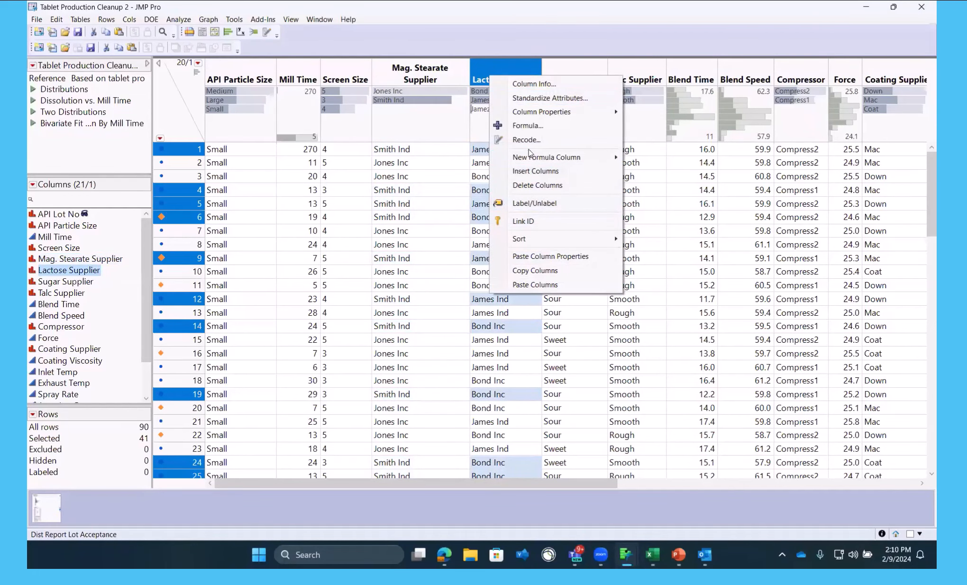
click(527, 139)
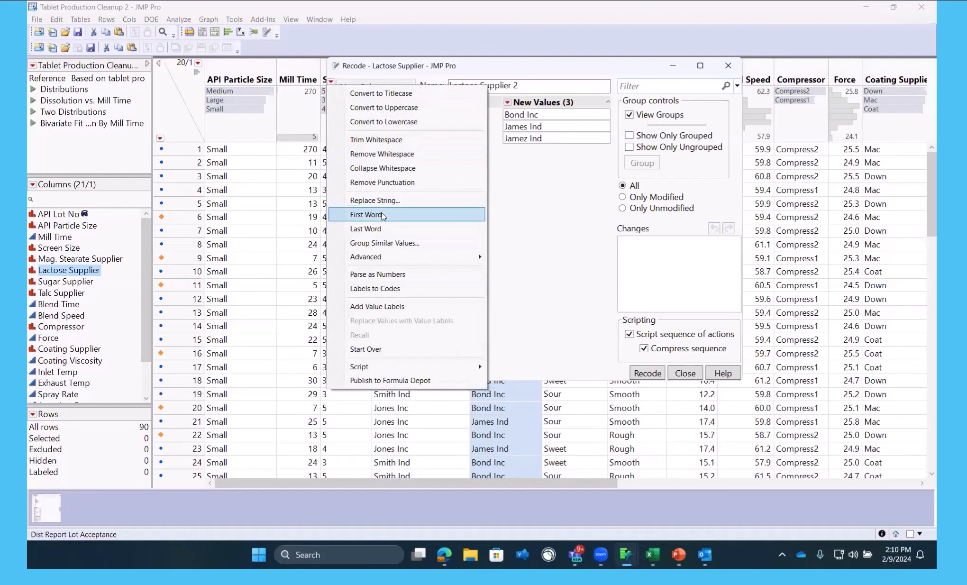
mouse_move(397, 242)
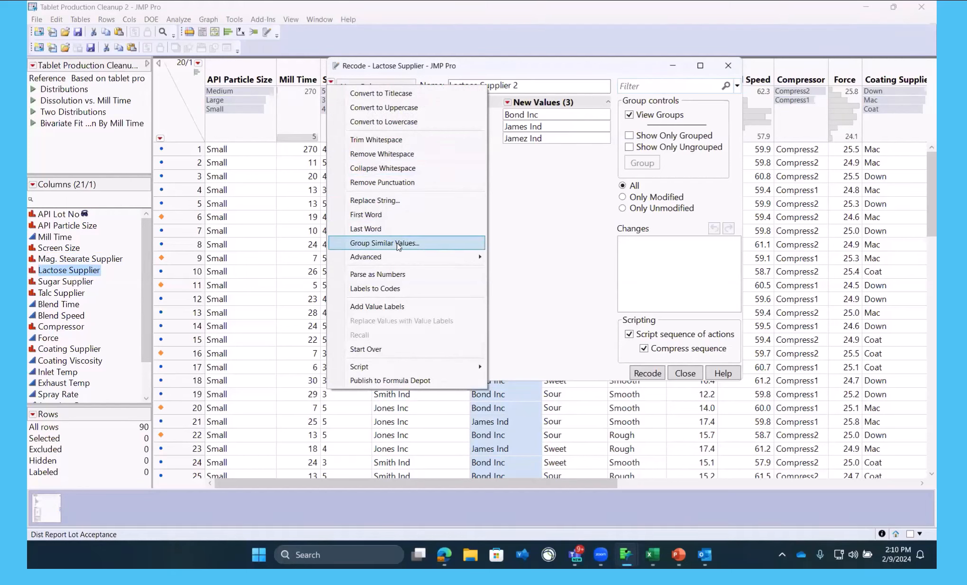
click(384, 243)
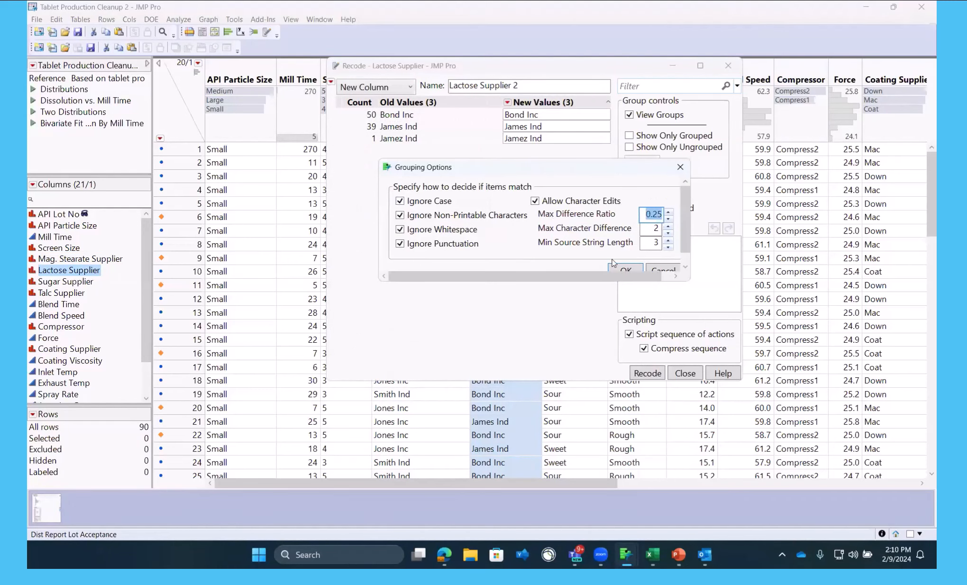
click(626, 270)
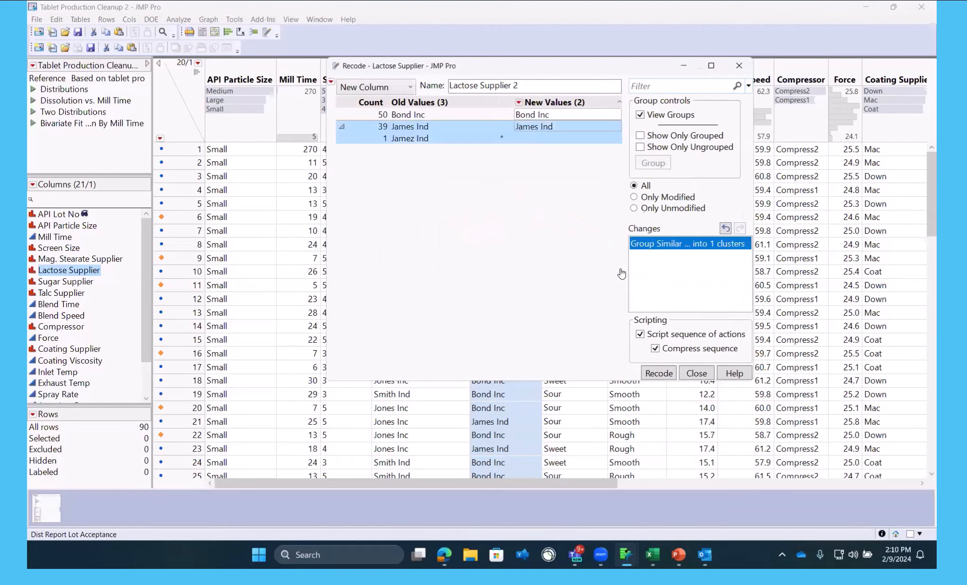
mouse_move(407, 101)
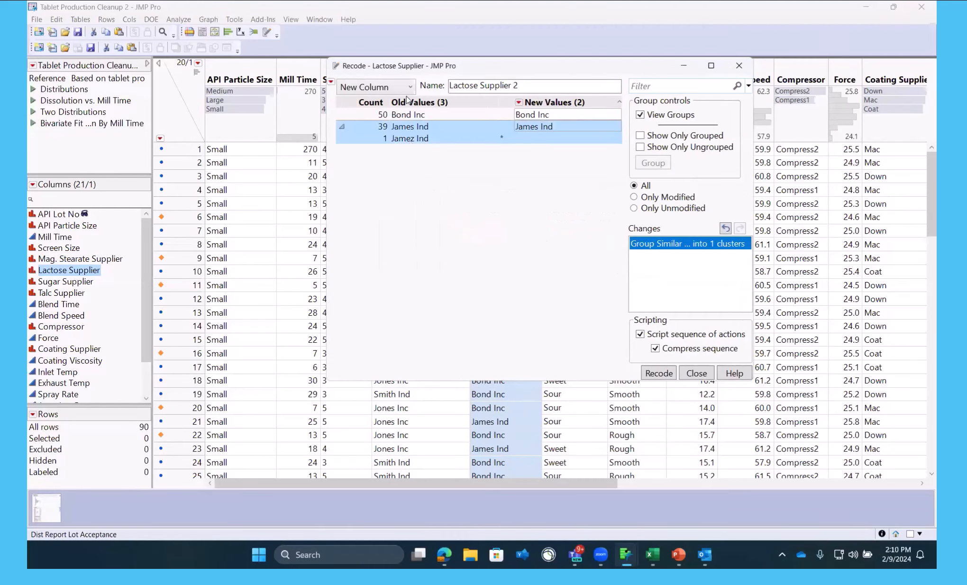
click(376, 87)
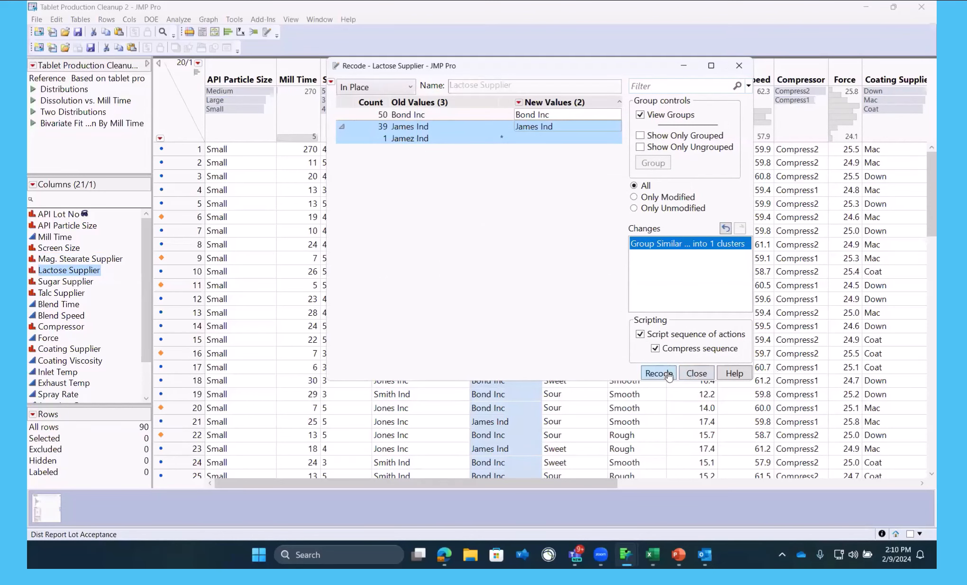
click(659, 373)
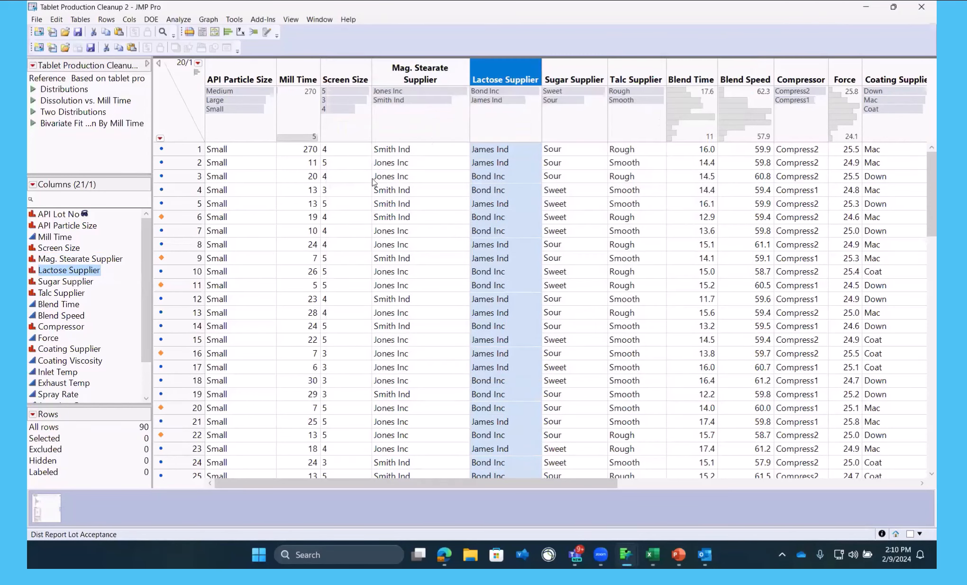
mouse_move(295, 99)
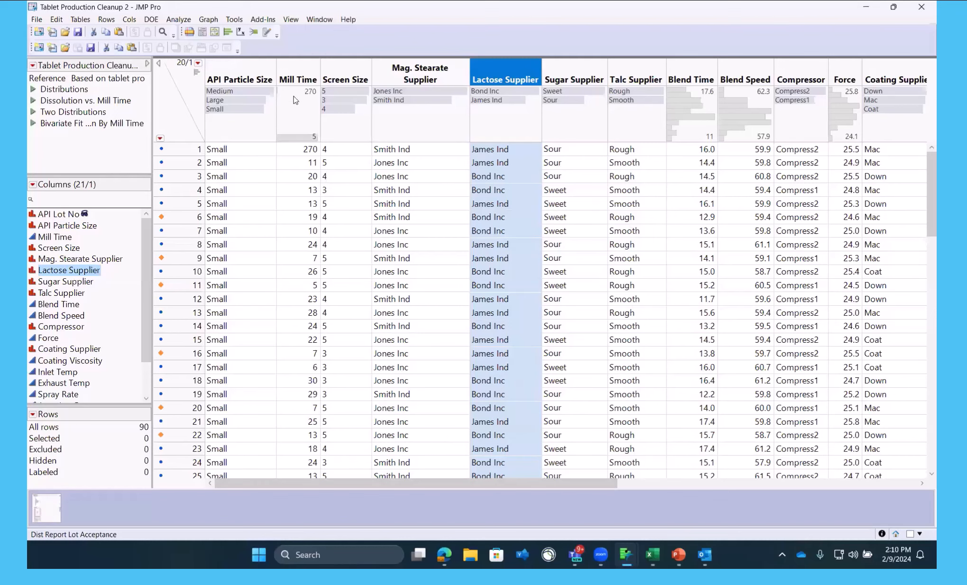
Run a Distribution analysis of Mill Time
click(298, 80)
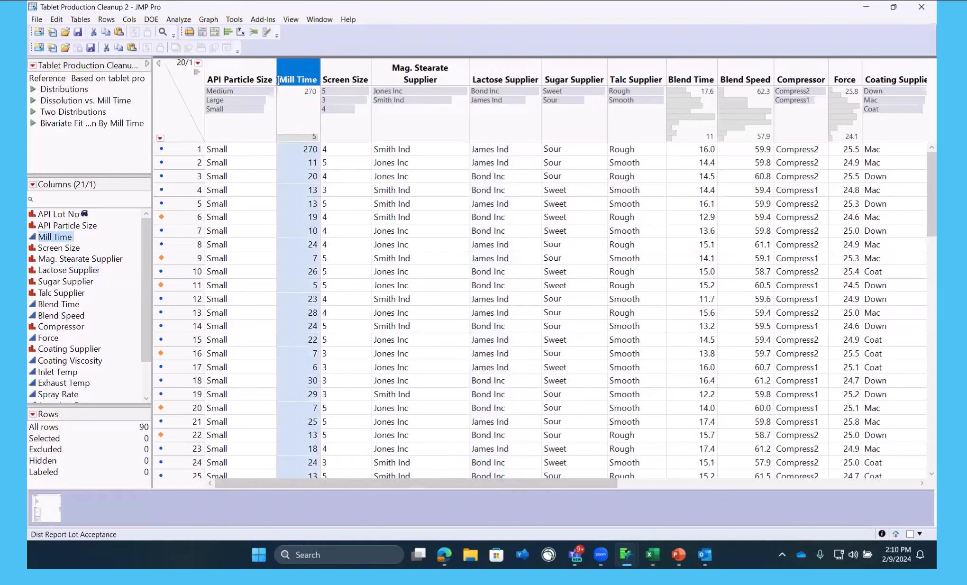
click(178, 19)
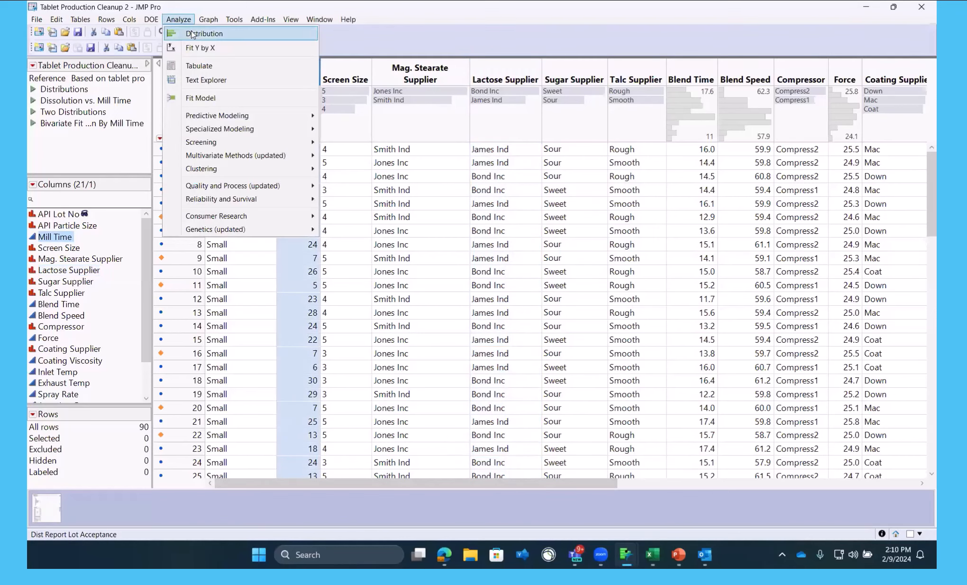
click(204, 33)
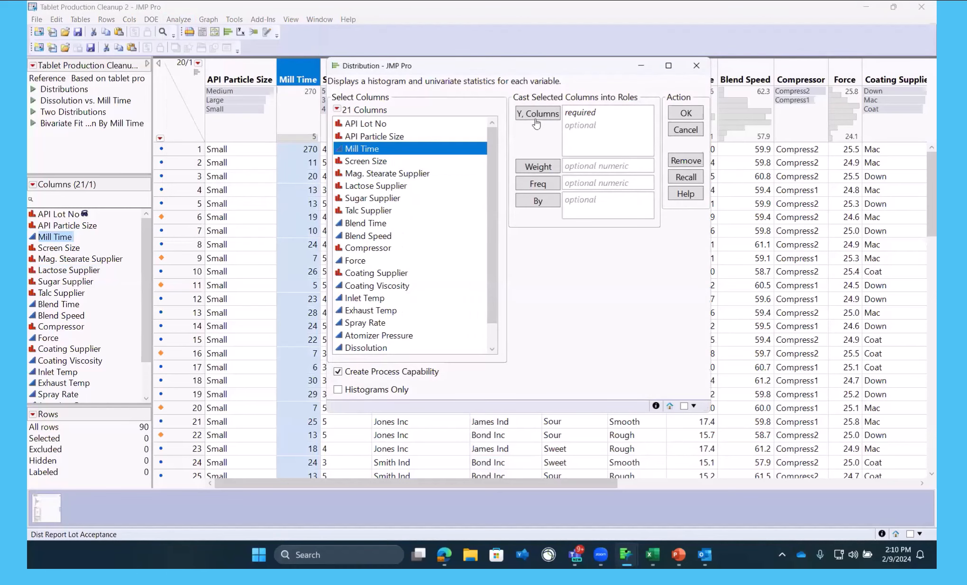
click(686, 130)
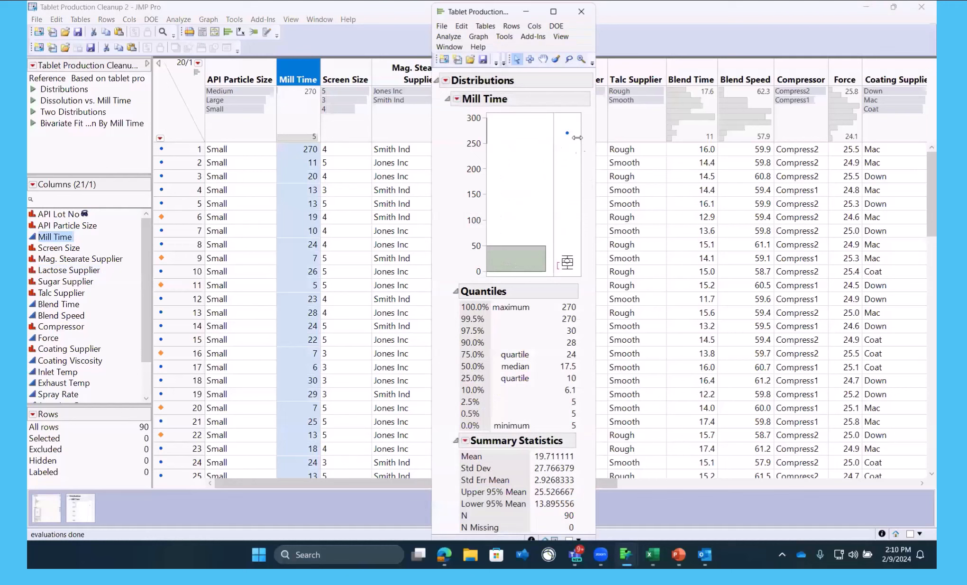
Select the 270 outlier point, rescale the Y axis, and return to the table
click(193, 149)
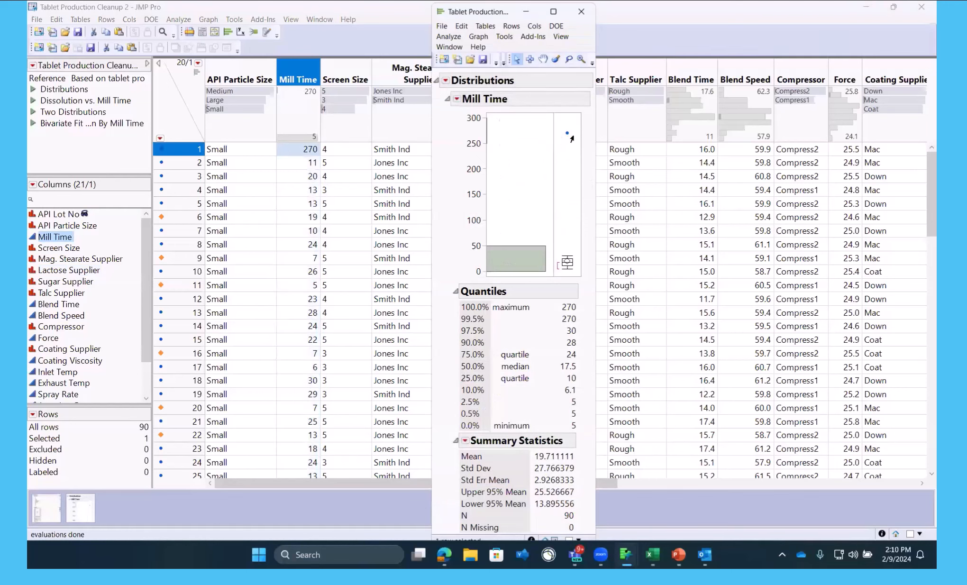
mouse_move(559, 289)
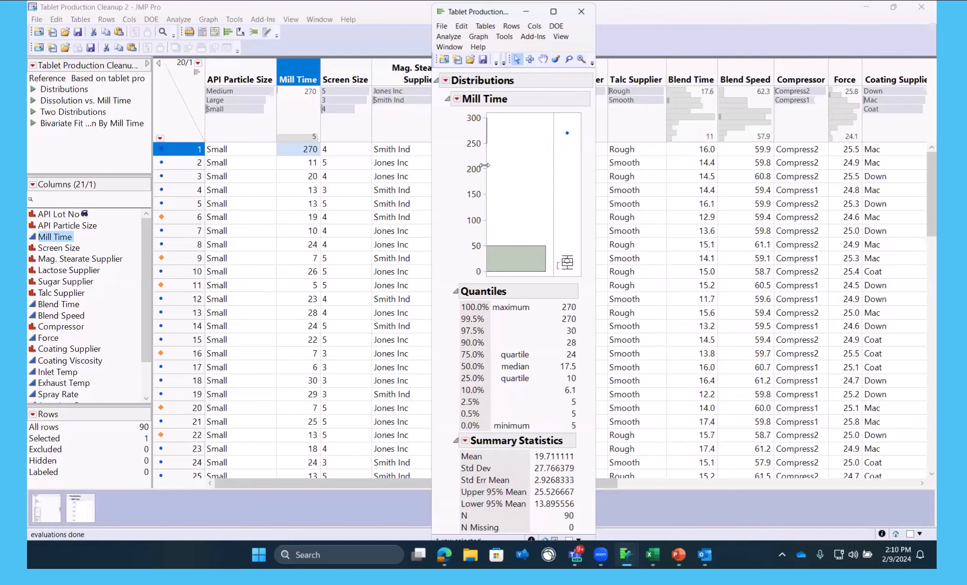
mouse_move(471, 172)
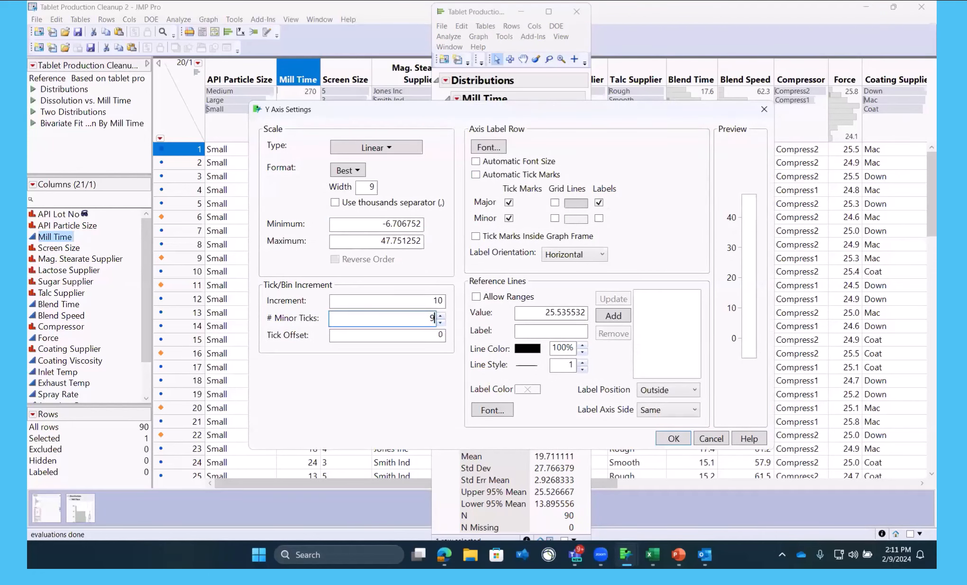
click(673, 438)
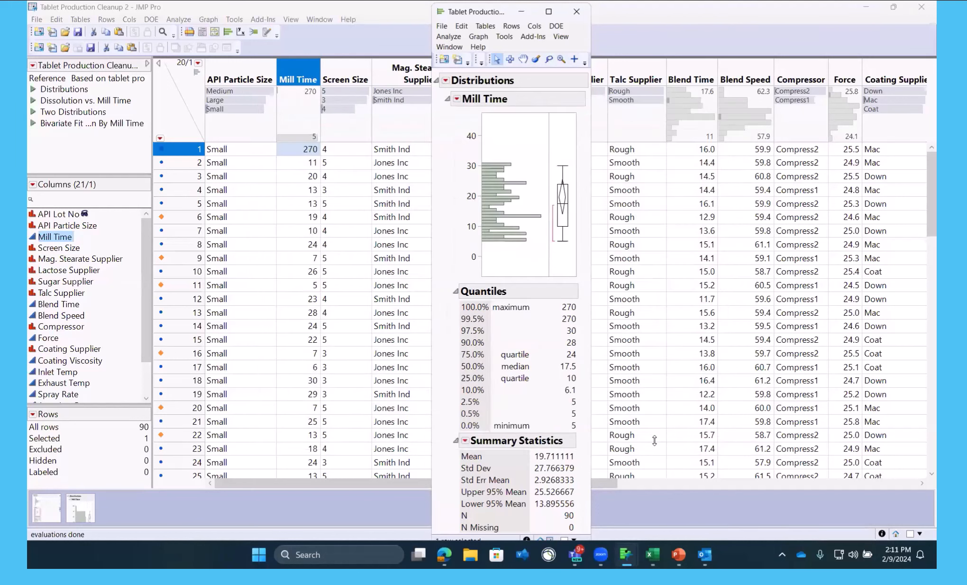
mouse_move(499, 236)
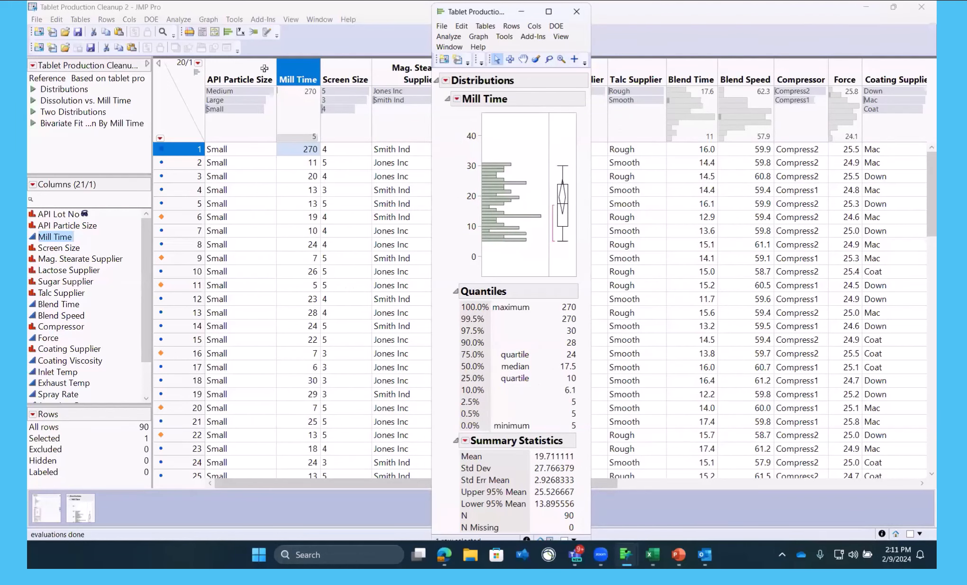
click(577, 12)
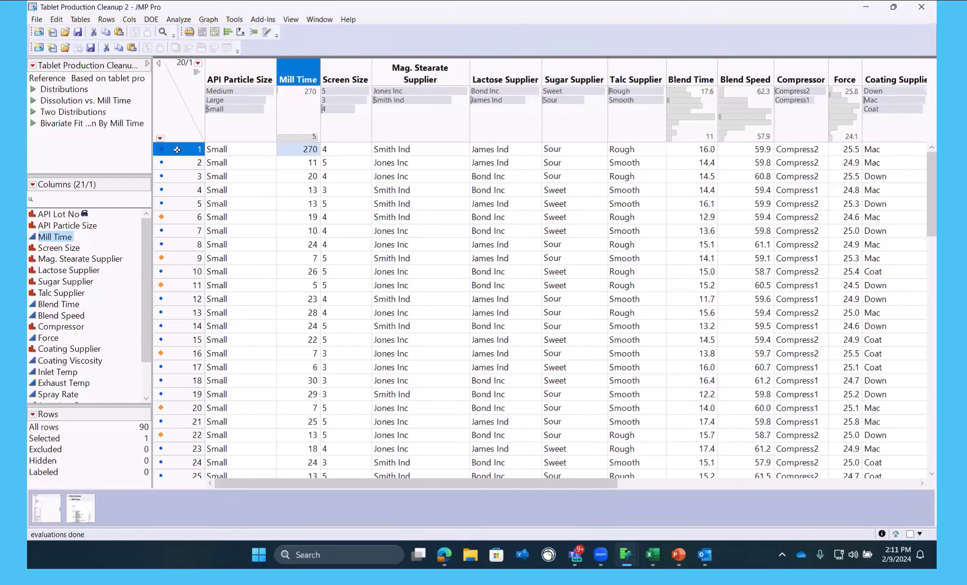
Run Fit Y by X with Dissolution as Y and Mill Time as X
right_click(177, 149)
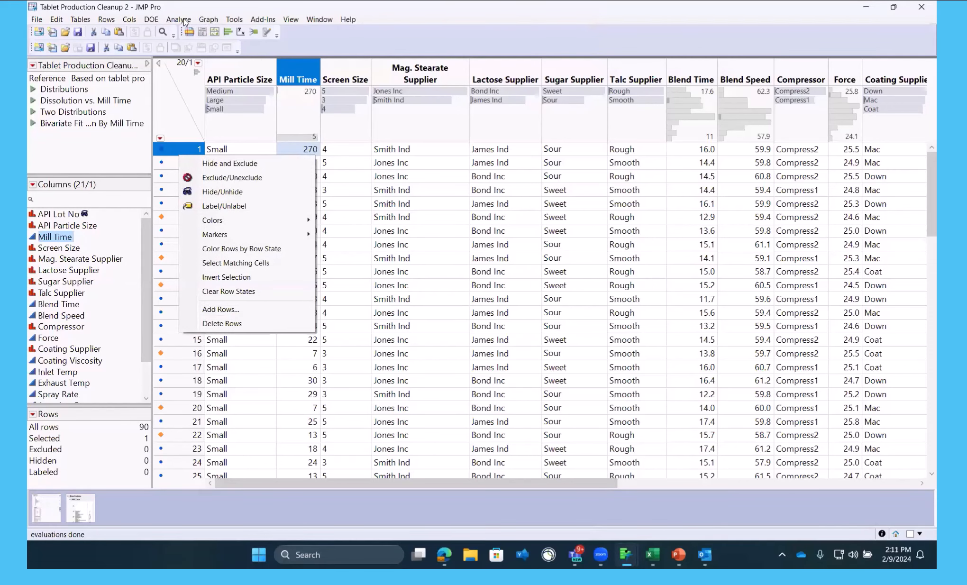
click(177, 19)
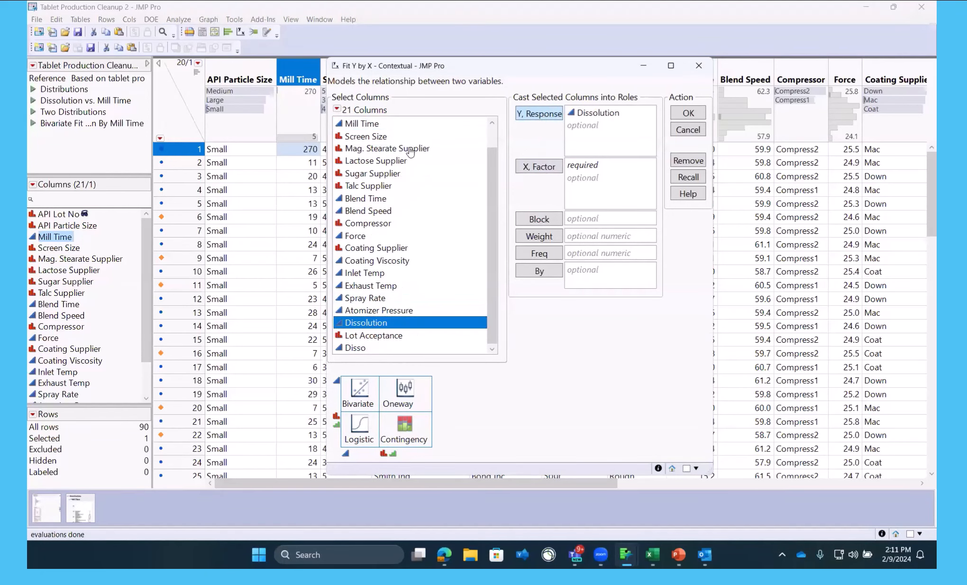
click(539, 166)
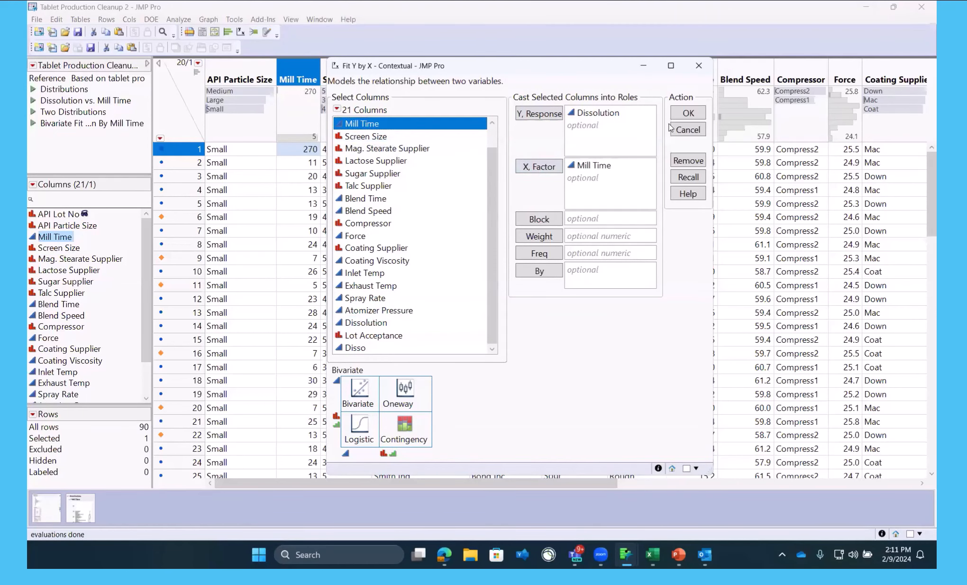
click(688, 113)
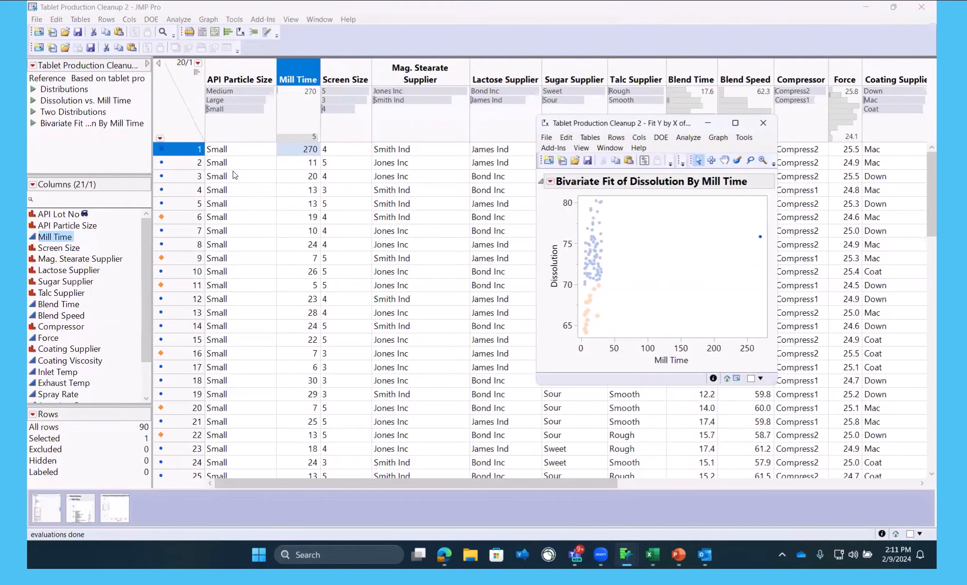
mouse_move(760, 237)
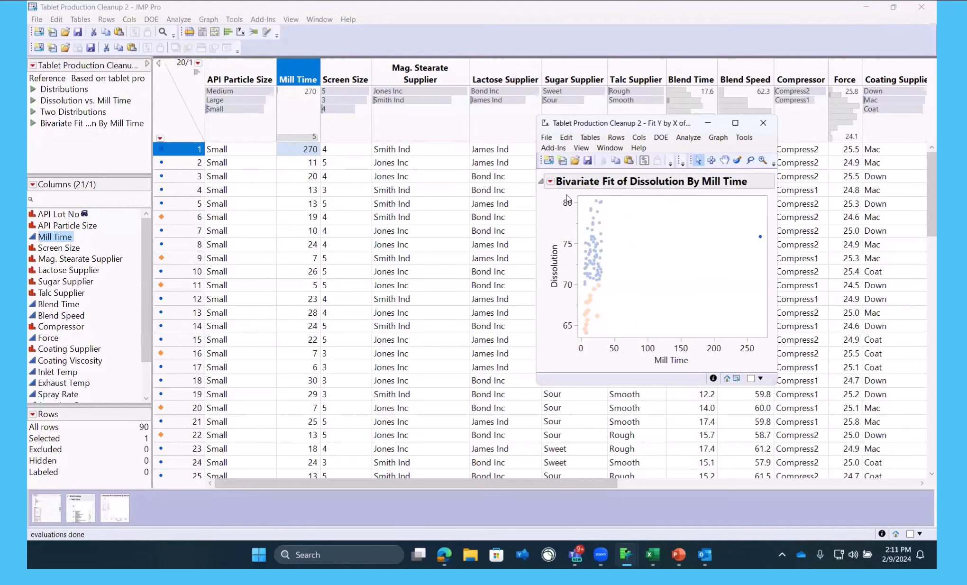
Add a linear fit, then hide and exclude the 270 outlier in row 1
click(550, 181)
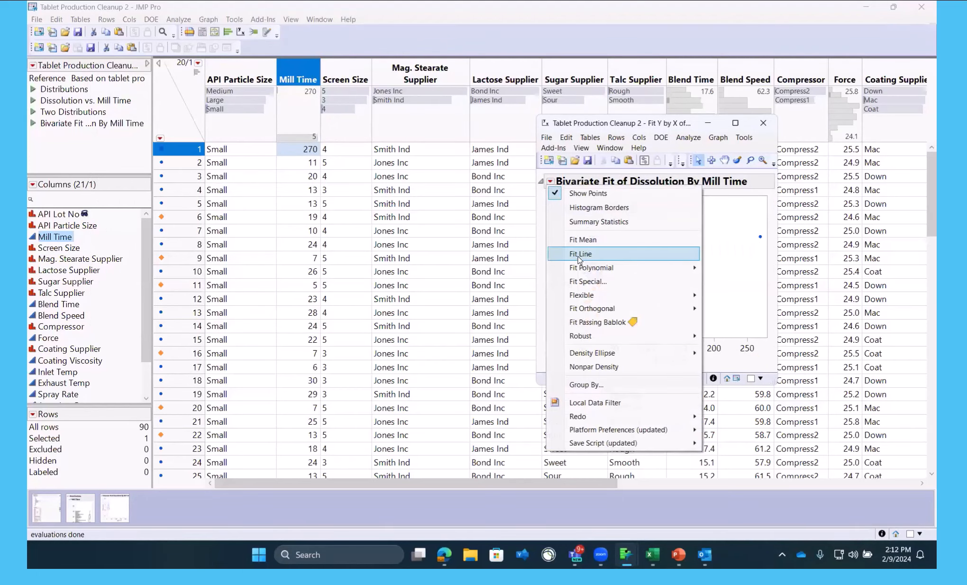
click(581, 253)
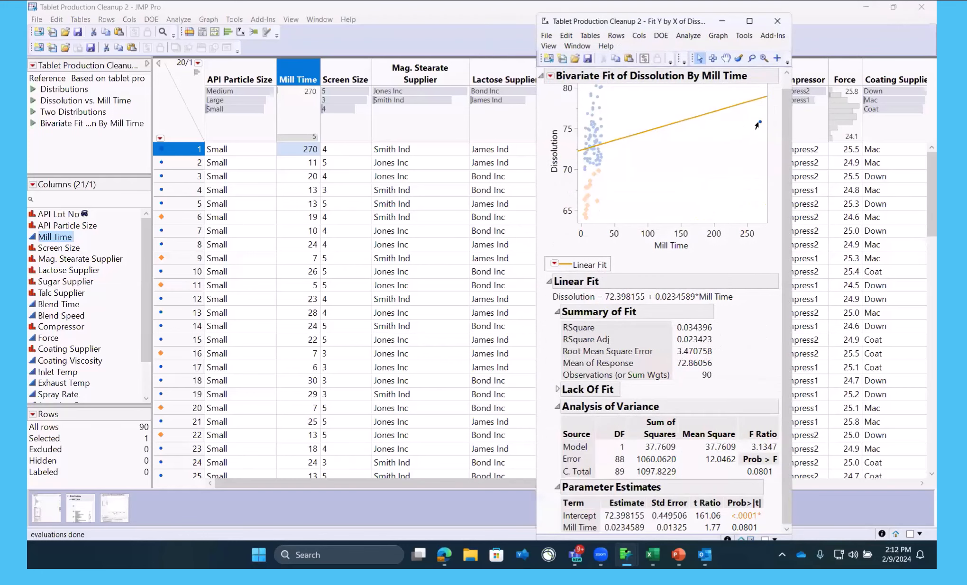
mouse_move(759, 123)
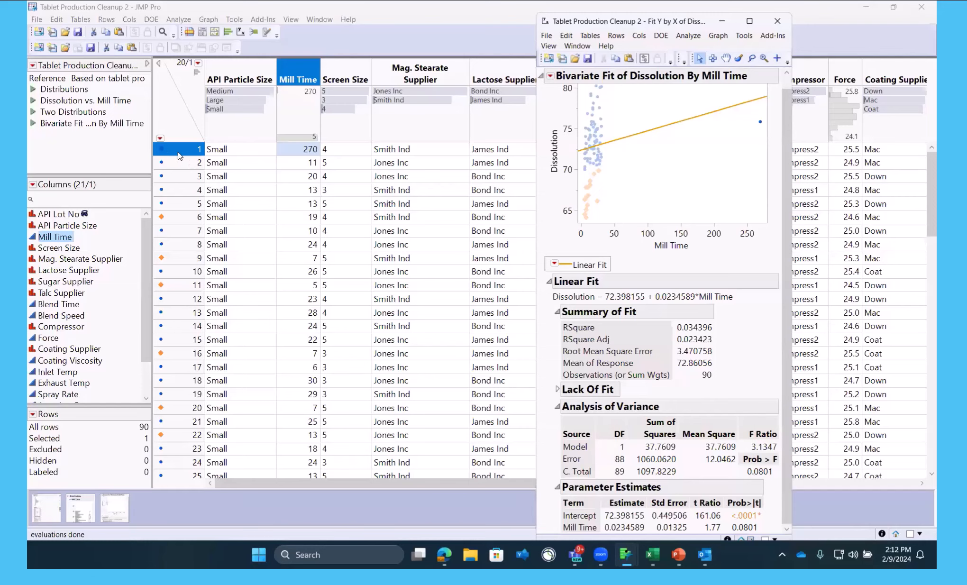
click(778, 20)
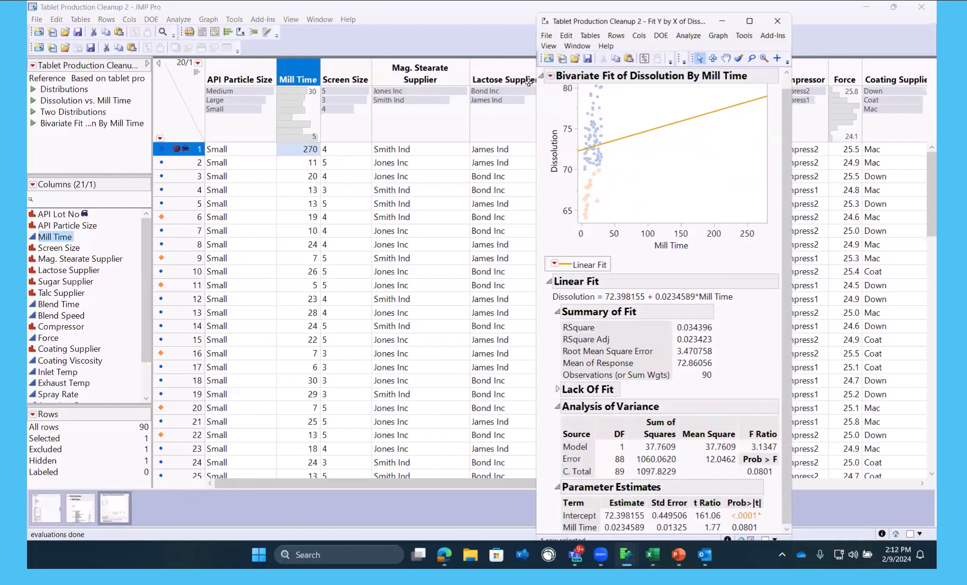
click(552, 76)
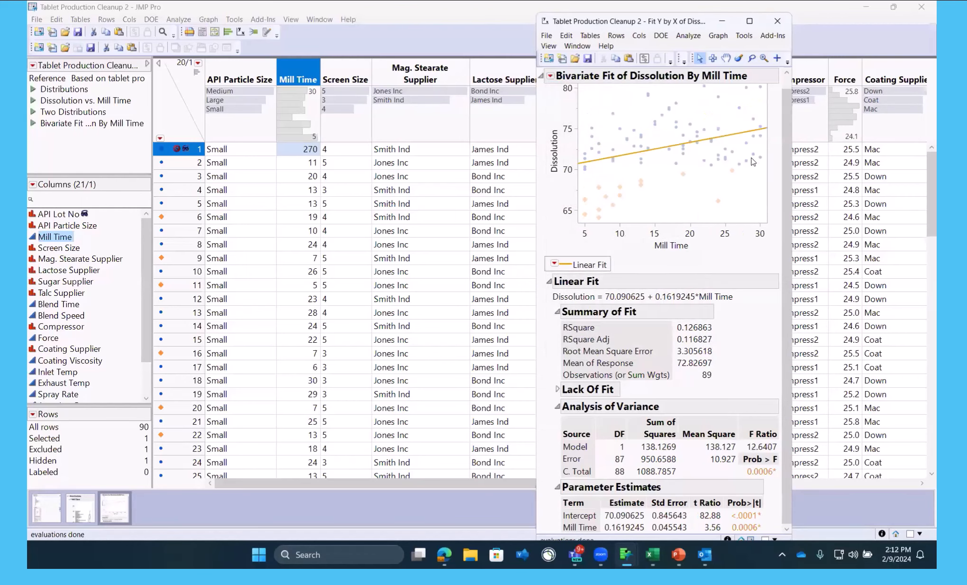
mouse_move(746, 155)
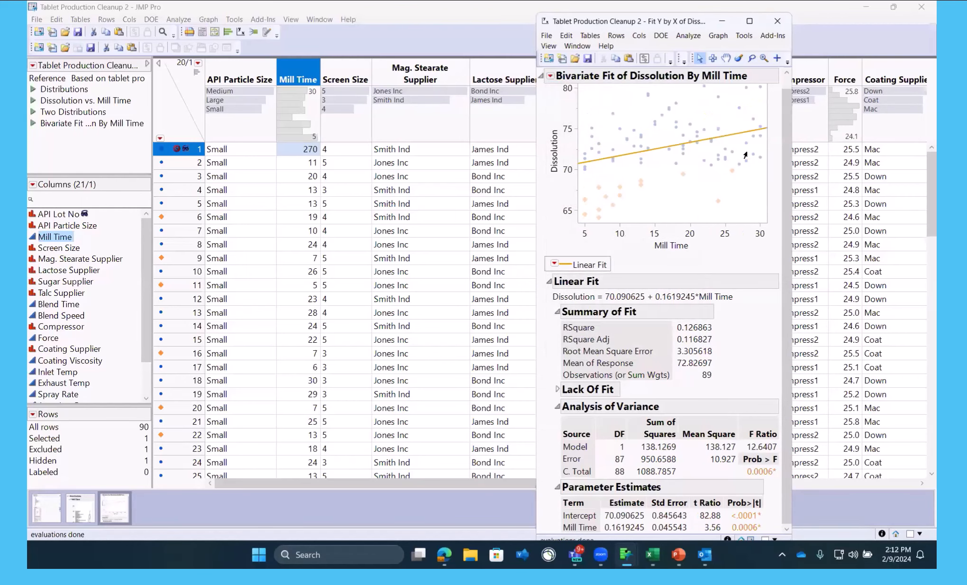
mouse_move(721, 378)
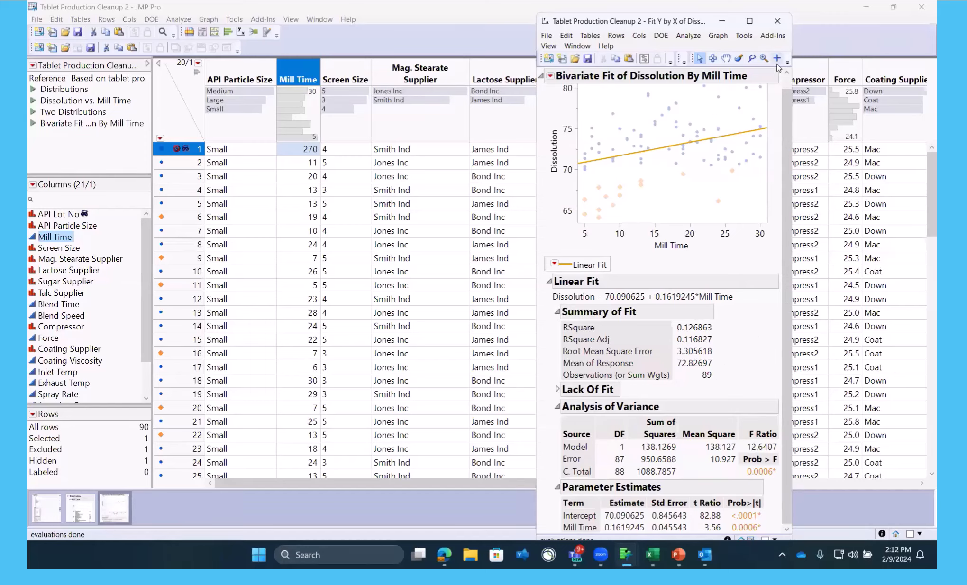
Close the bivariate report, set row 1 Mill Time to 27, and unexclude and unhide it
click(778, 21)
text(27)
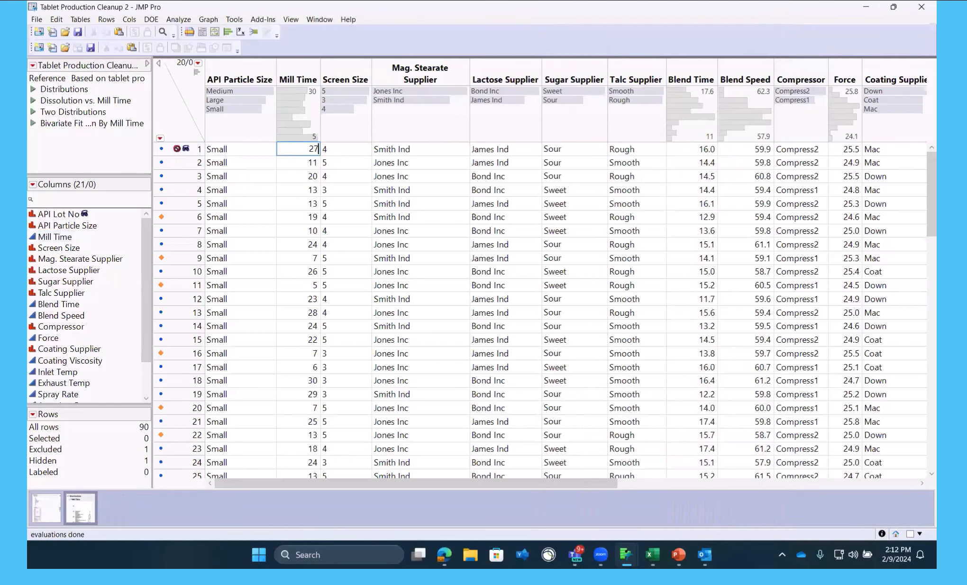
click(345, 148)
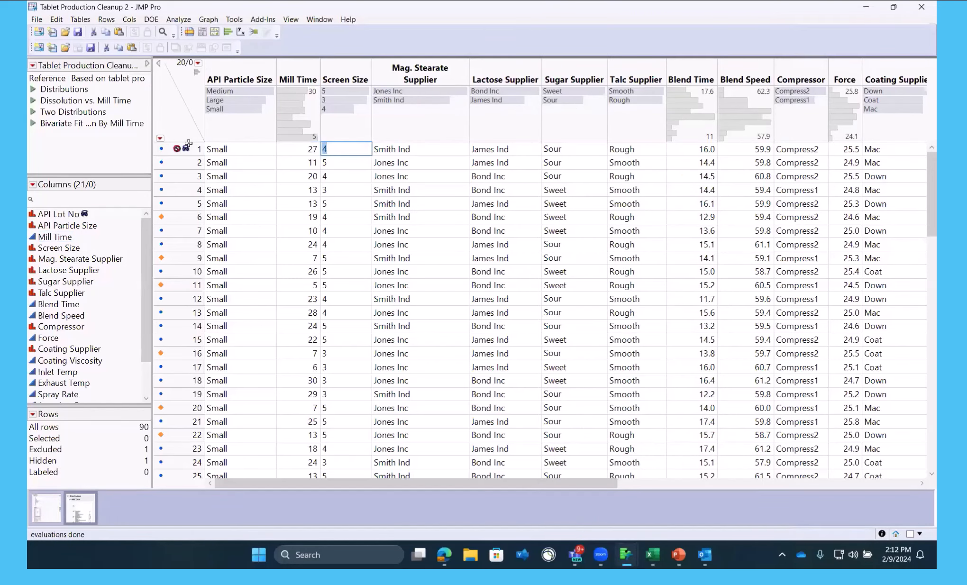
right_click(200, 149)
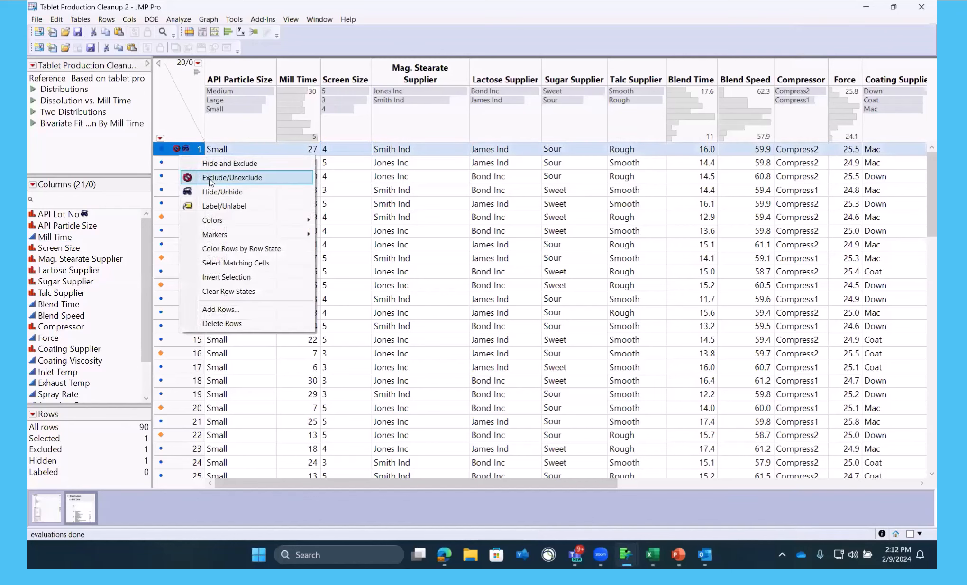
mouse_move(212, 163)
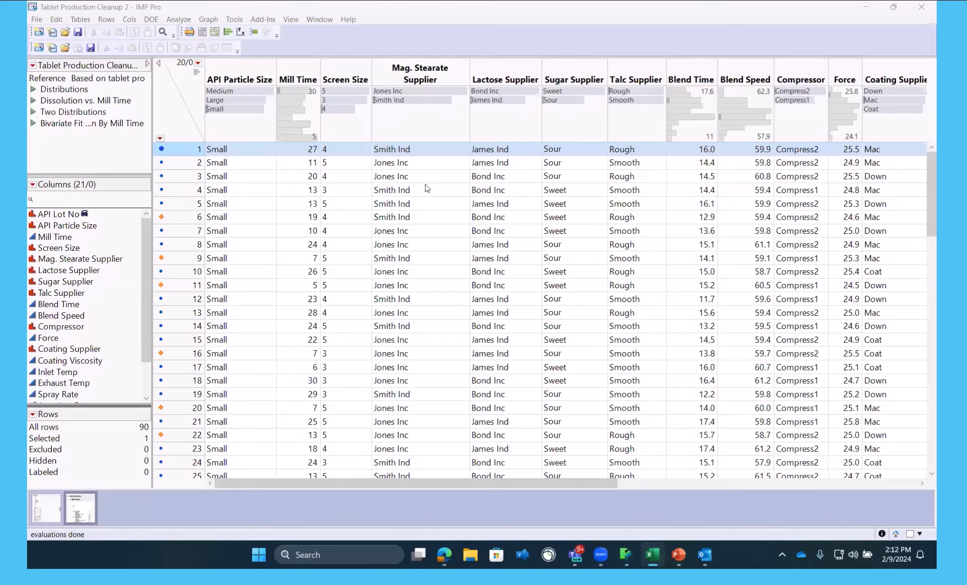
mouse_move(842, 225)
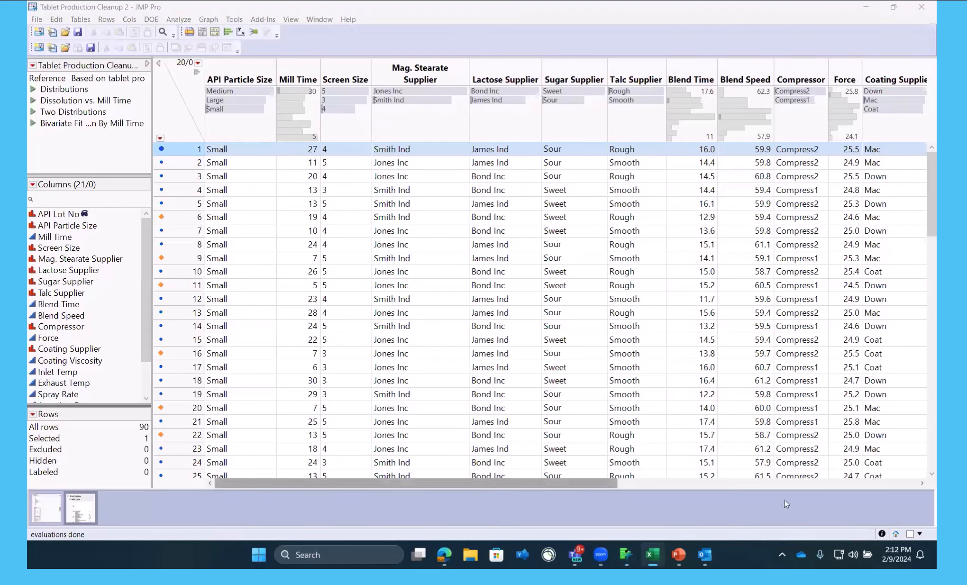
scroll(right, 3)
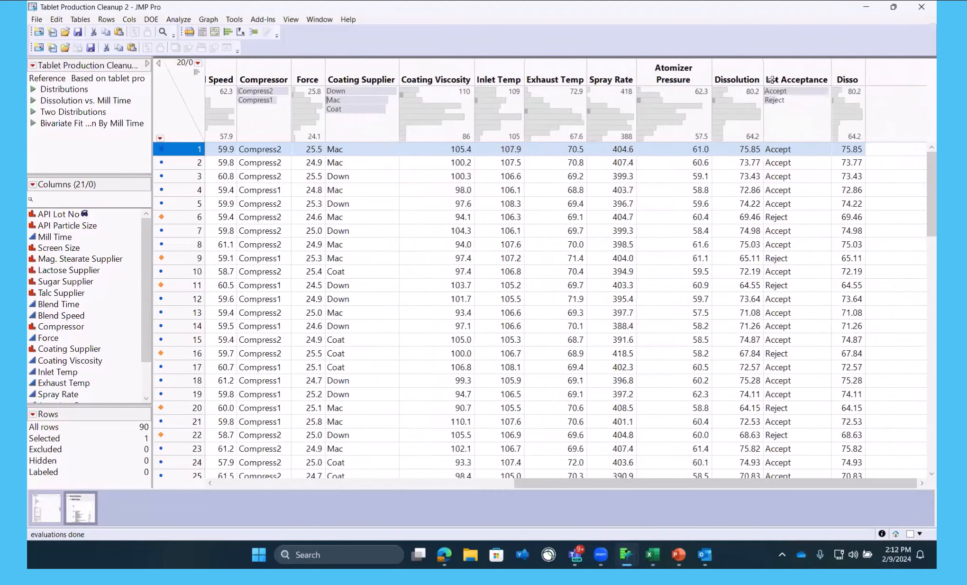